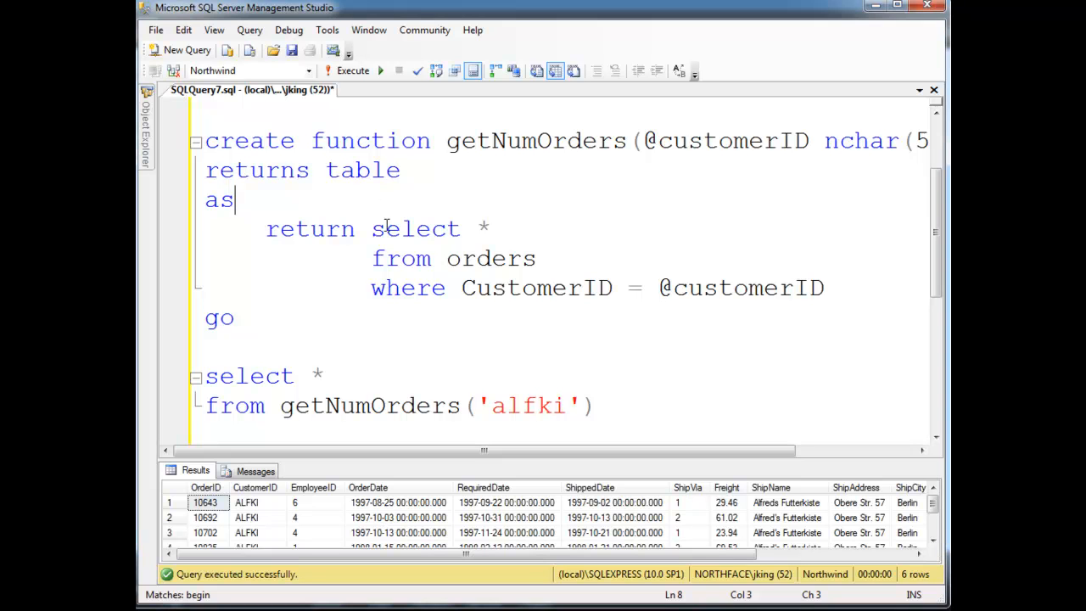
- Add begin before the return select body and end after the where line, then select the word table
left_click(265, 229)
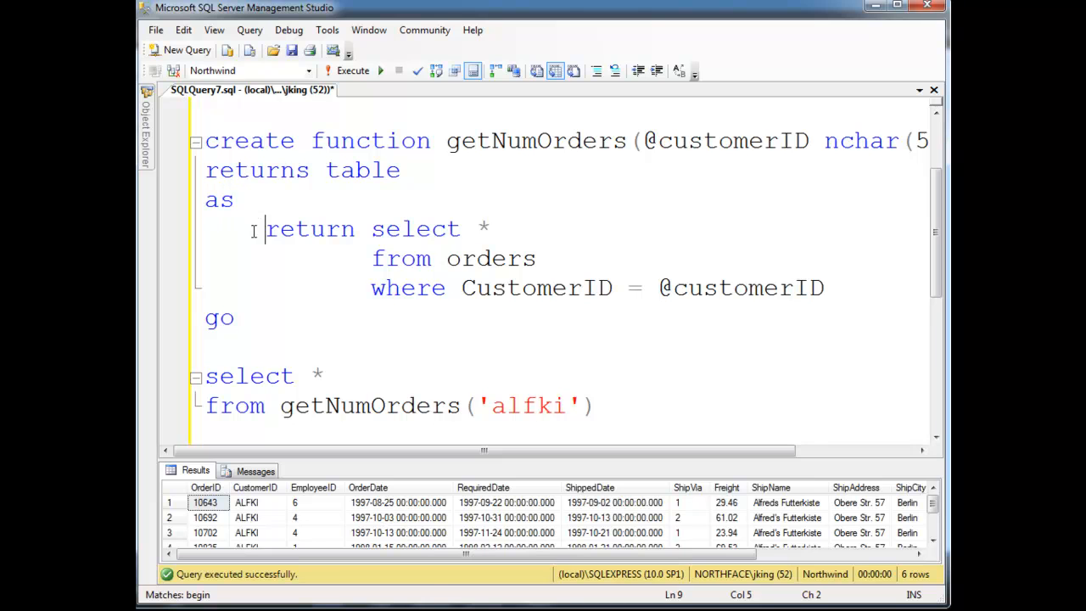
left_click_drag(264, 228, 585, 288)
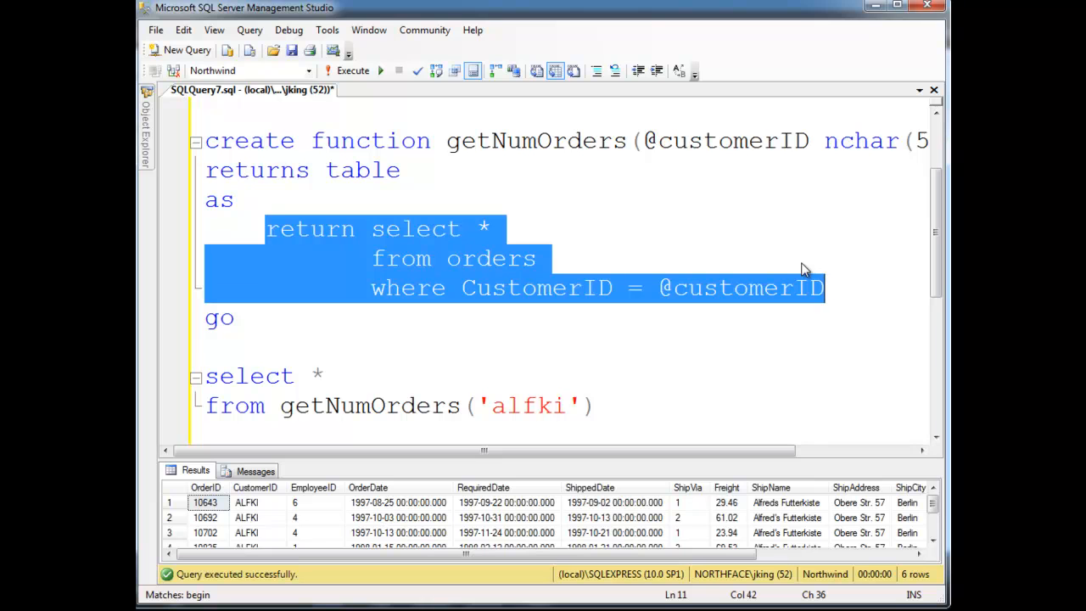
mouse_move(787, 234)
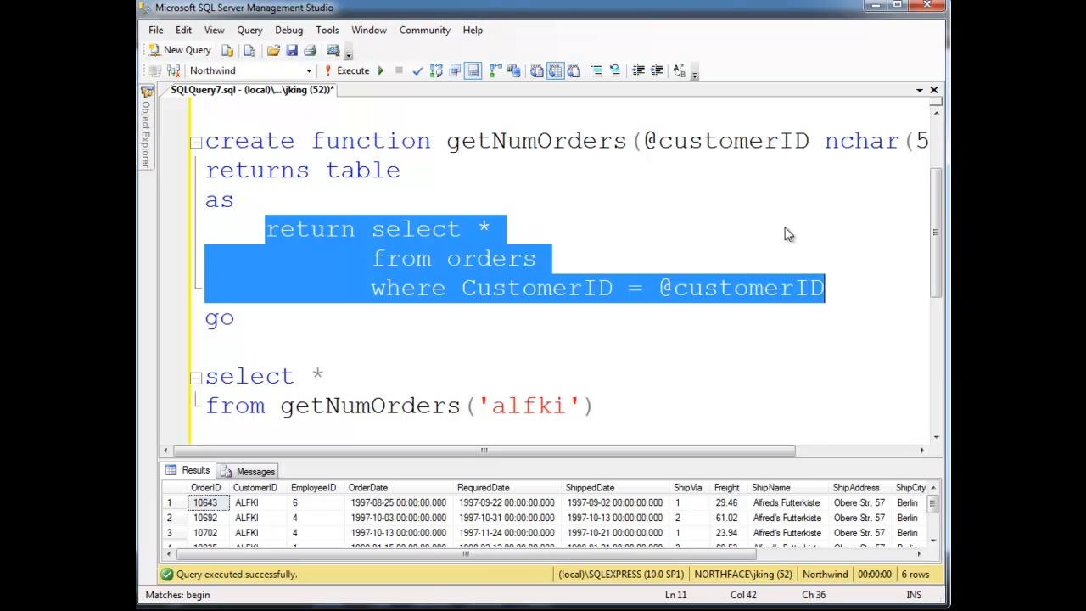
type("be")
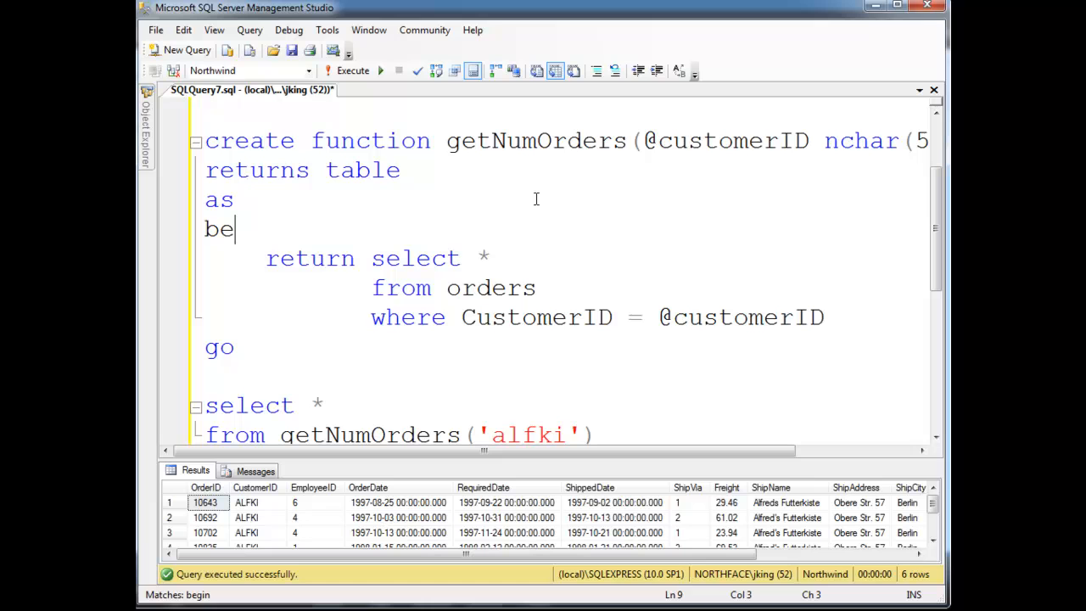
type("gin")
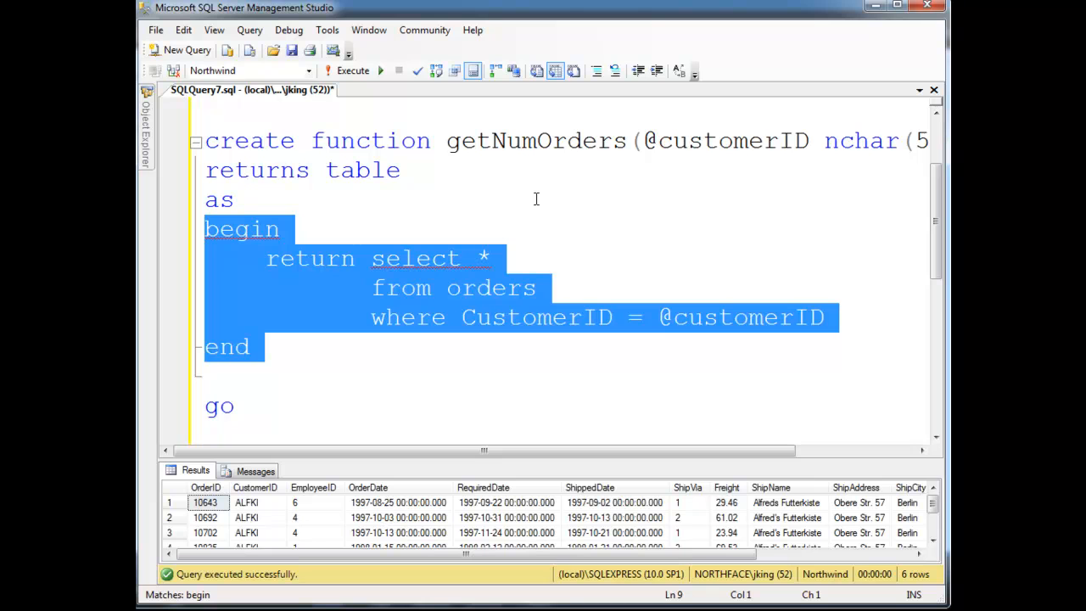
left_click(356, 200)
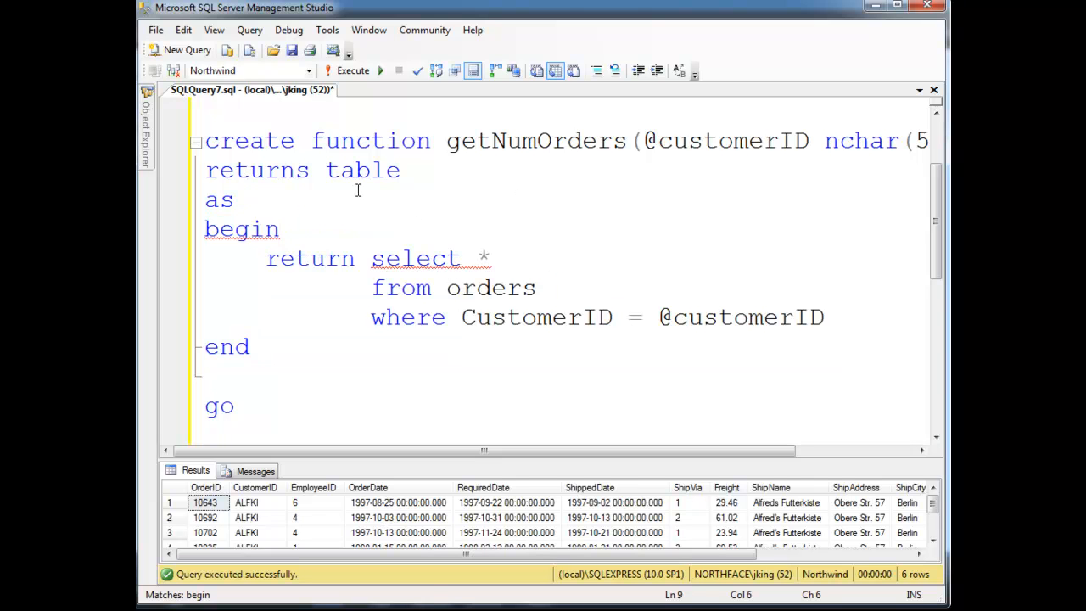
double_click(363, 170)
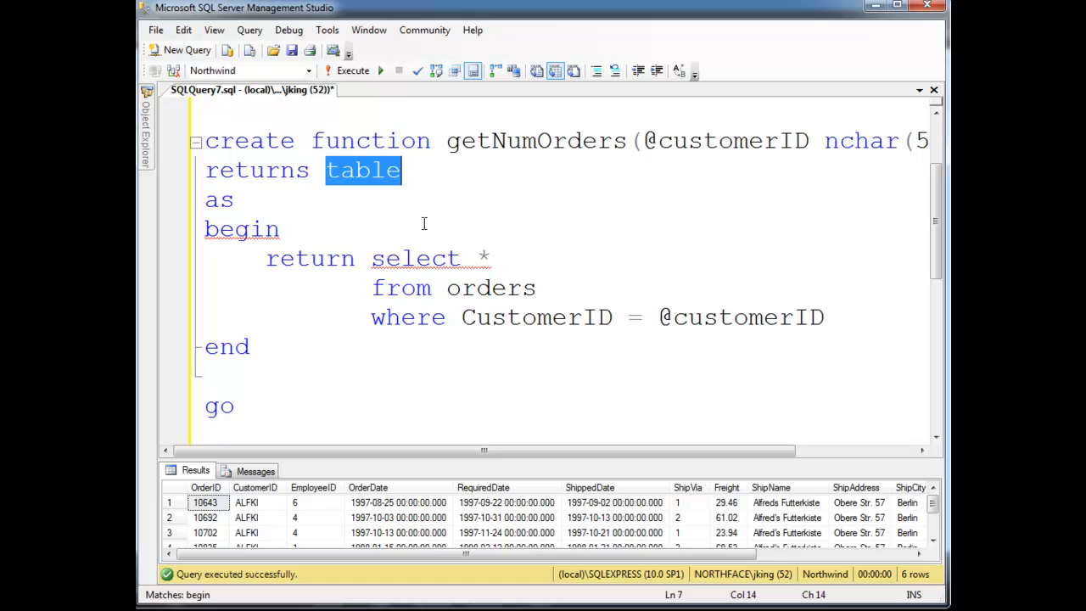
type("@")
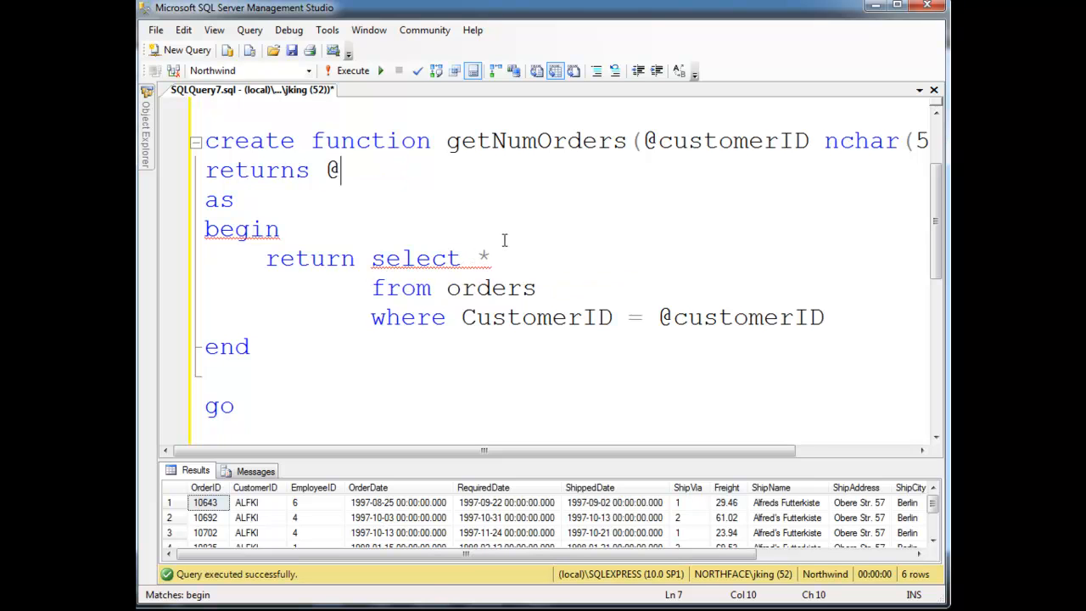
type("myTable")
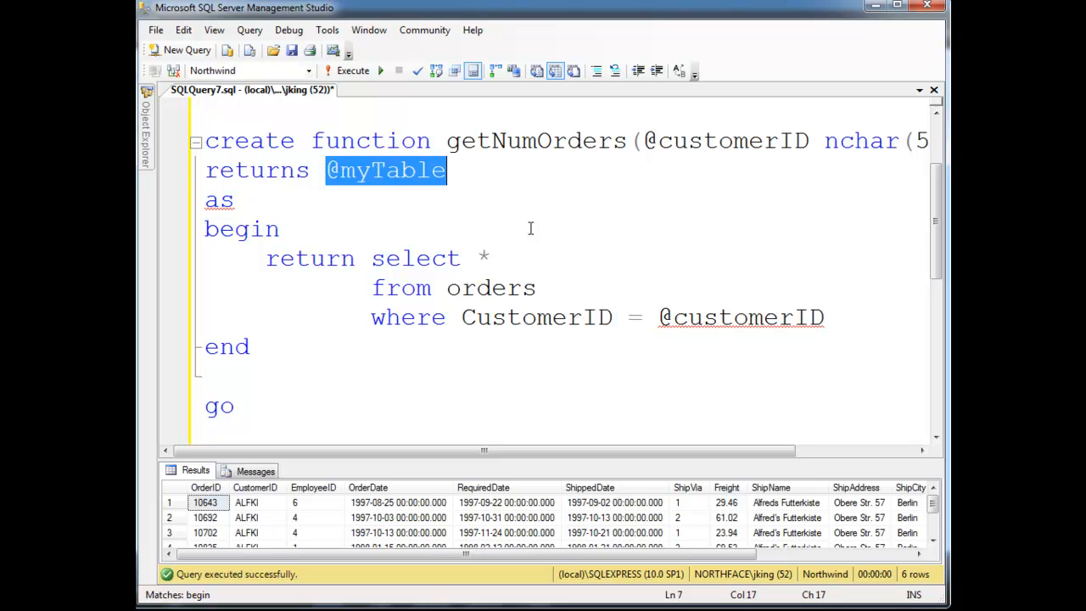
left_click(227, 228)
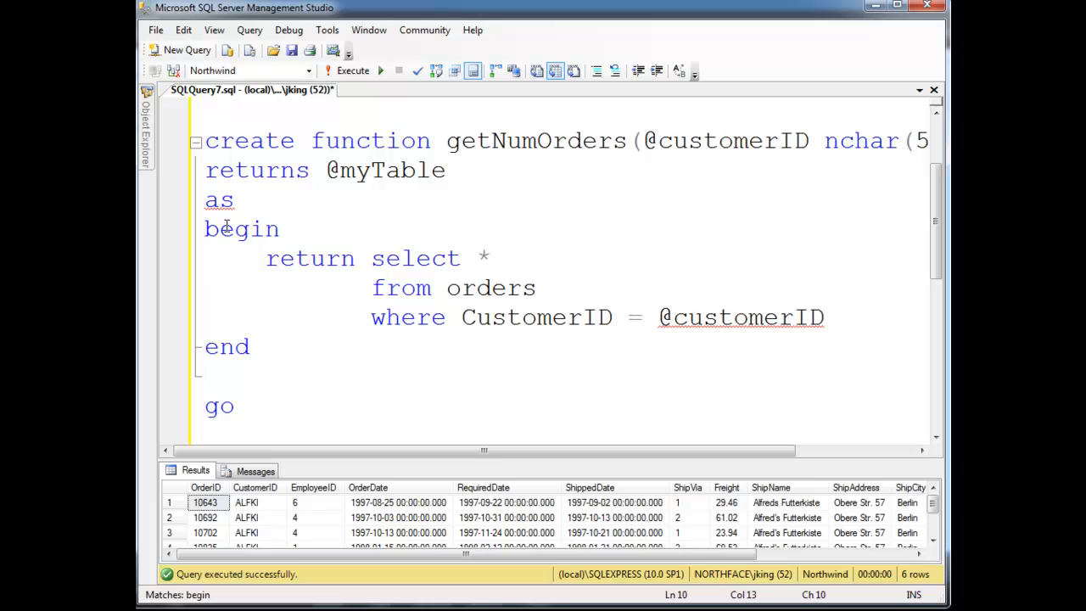
left_click(355, 169)
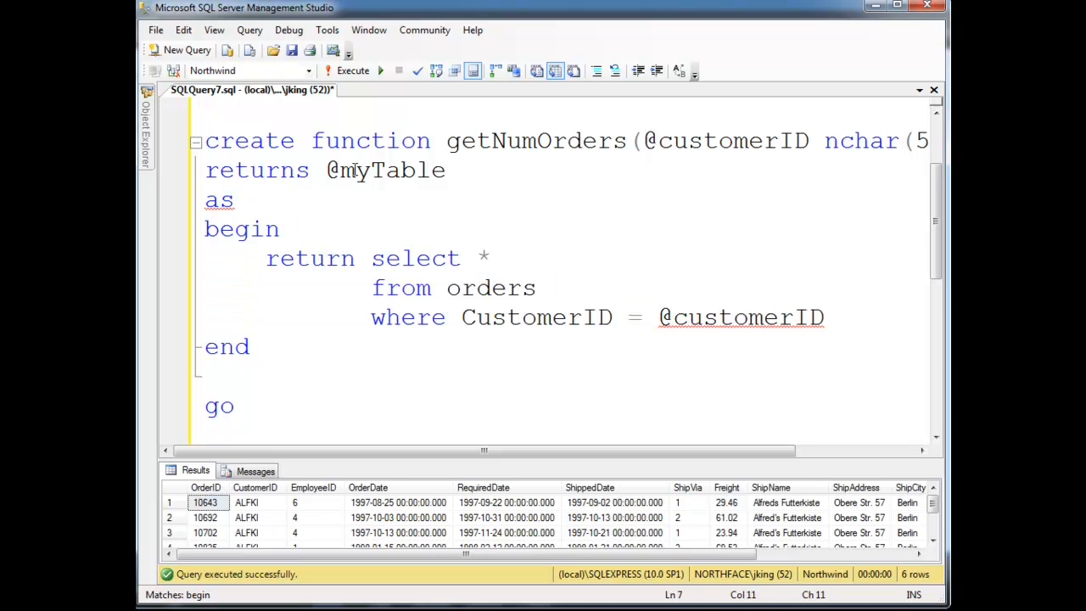
left_click(251, 347)
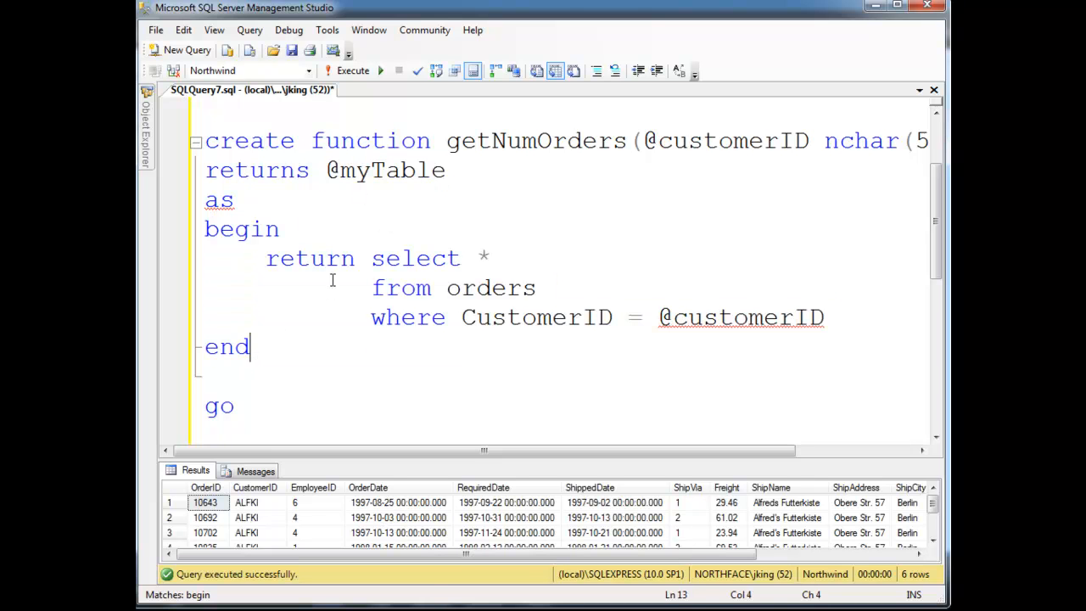
- Add a bare return line after the where line, just above end
double_click(228, 346)
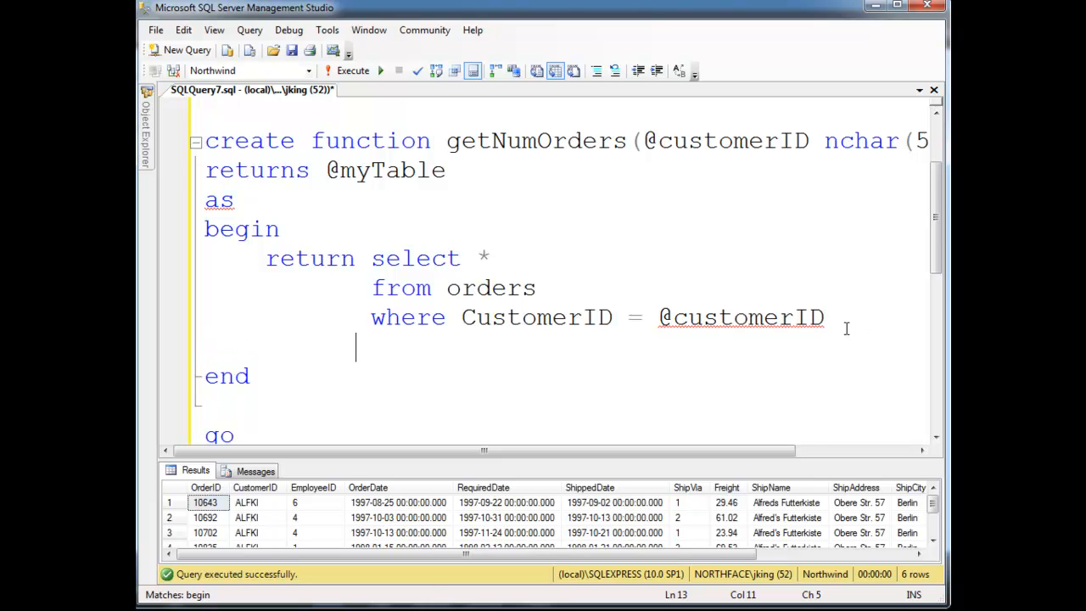
type("re")
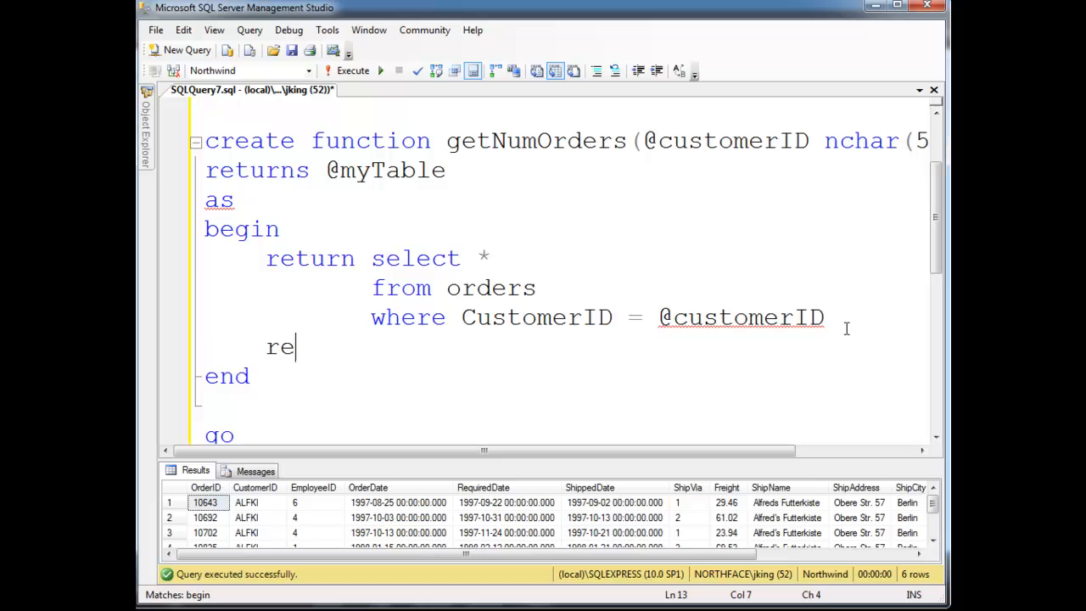
type("turn")
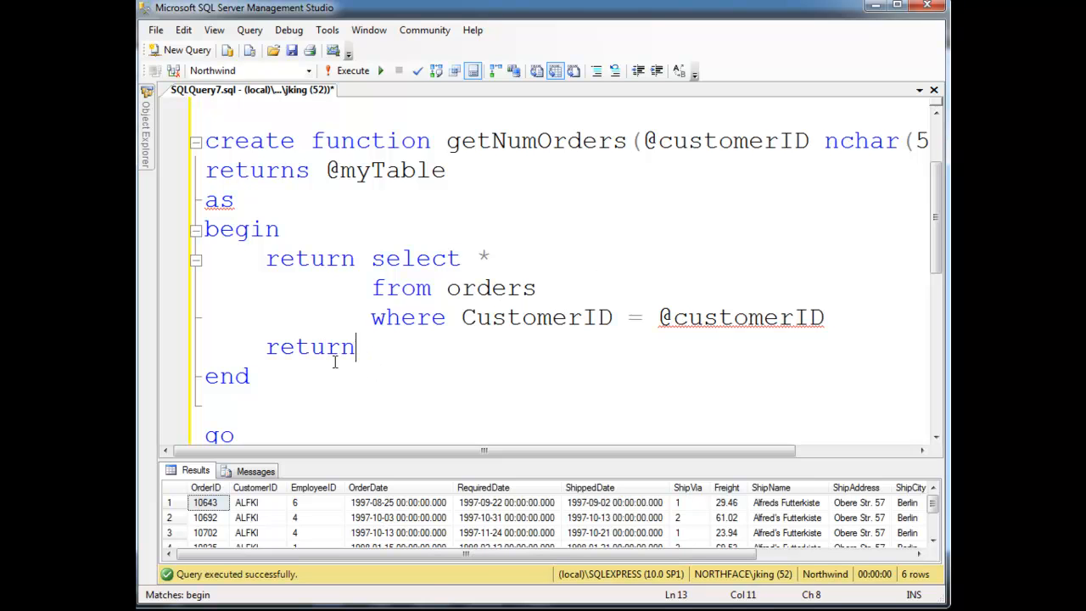
double_click(308, 346)
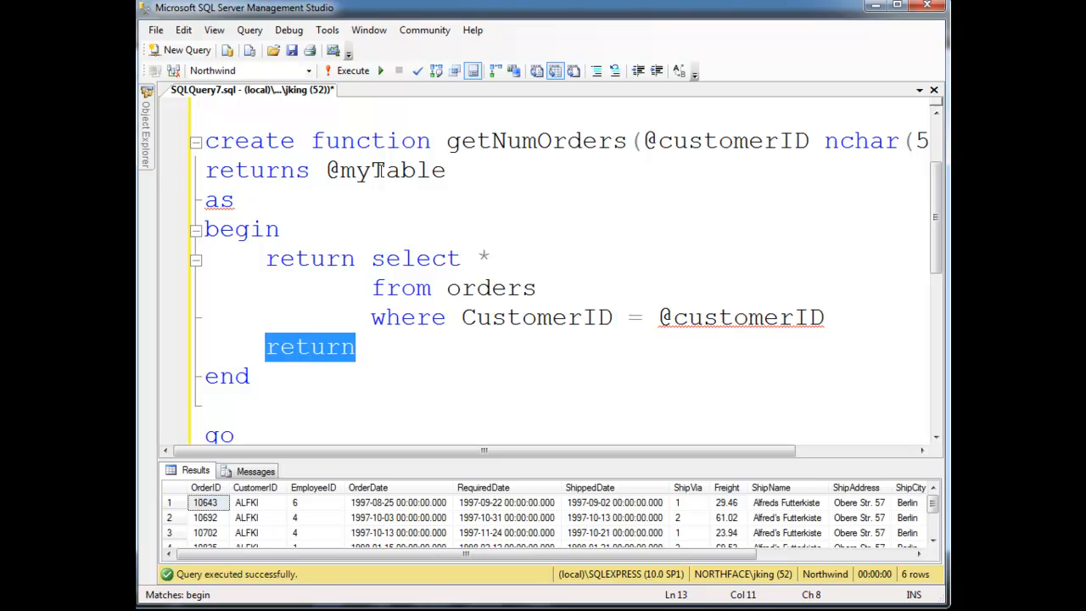
left_click(678, 170)
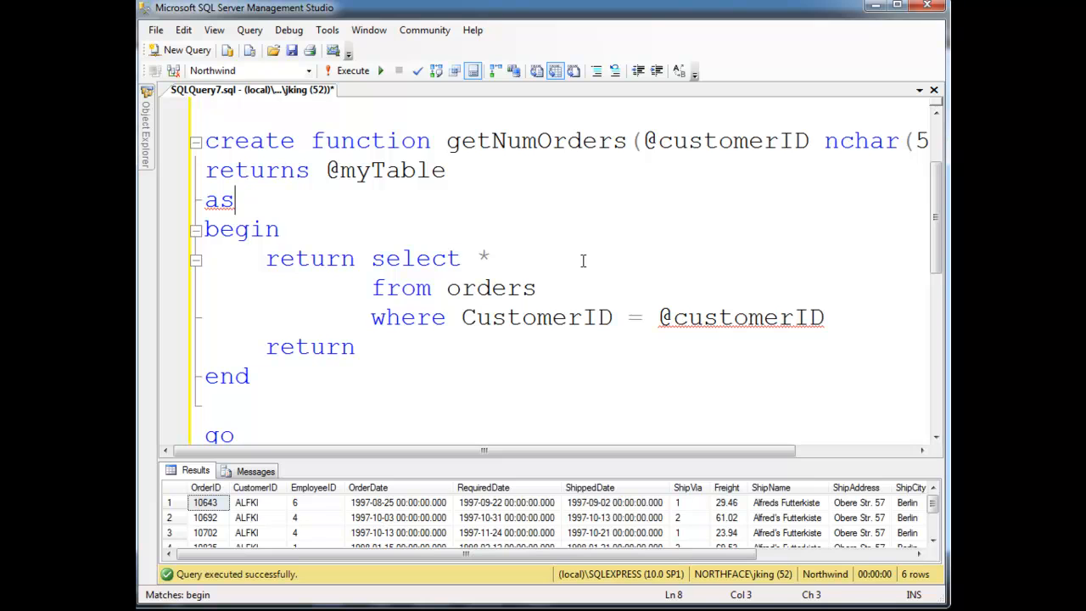
type("(O")
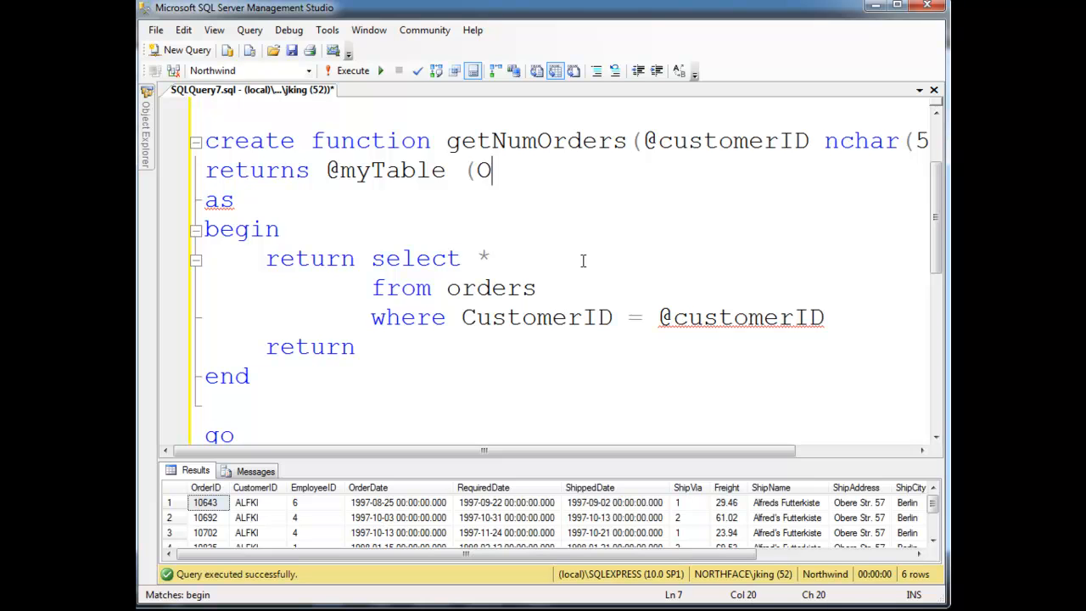
type("TOrderid")
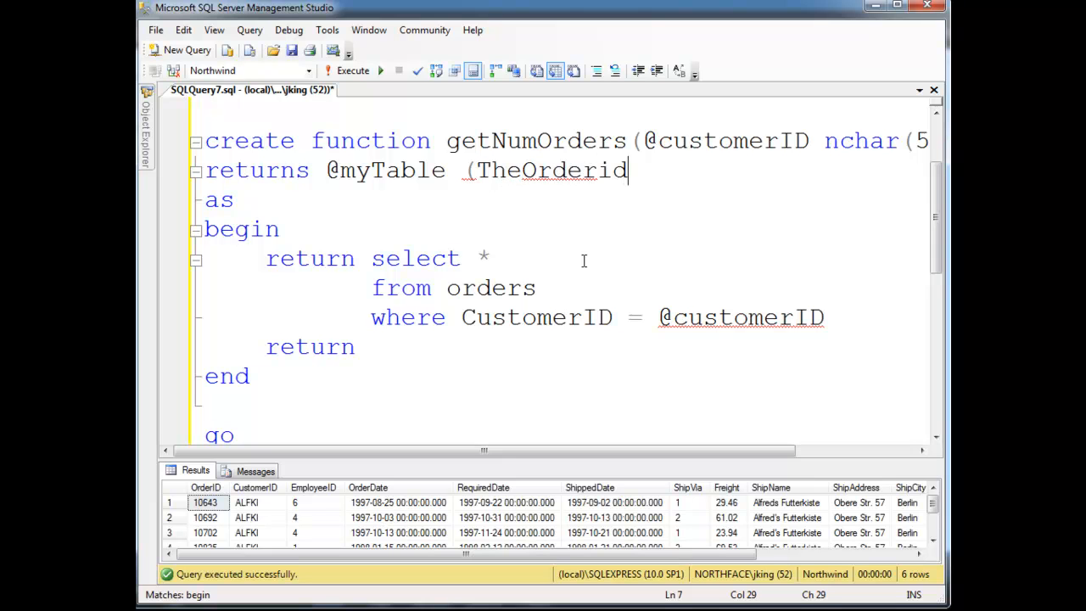
type("ID")
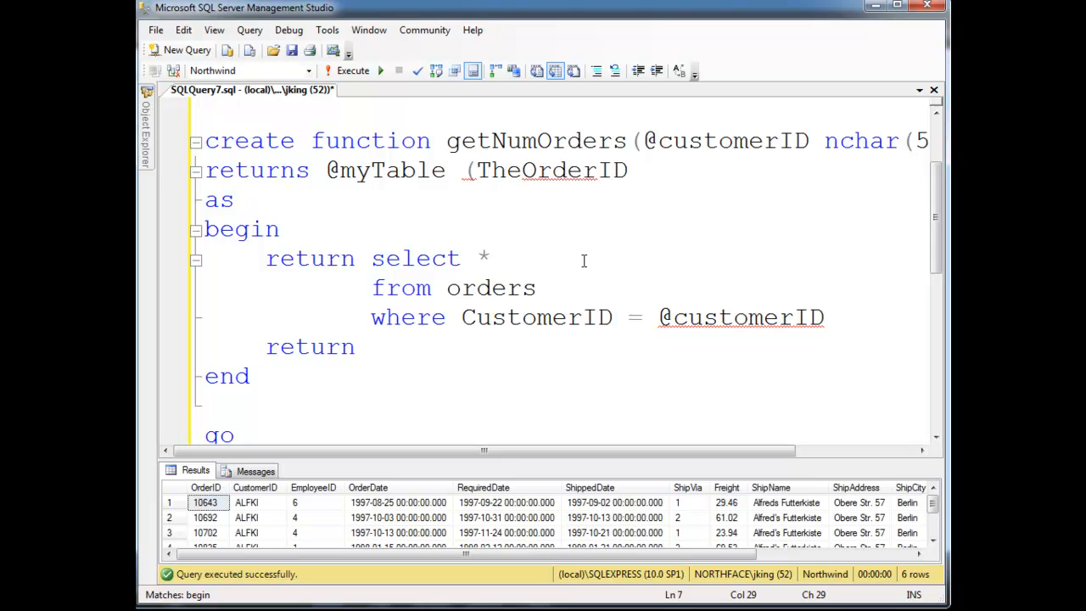
type("int, O")
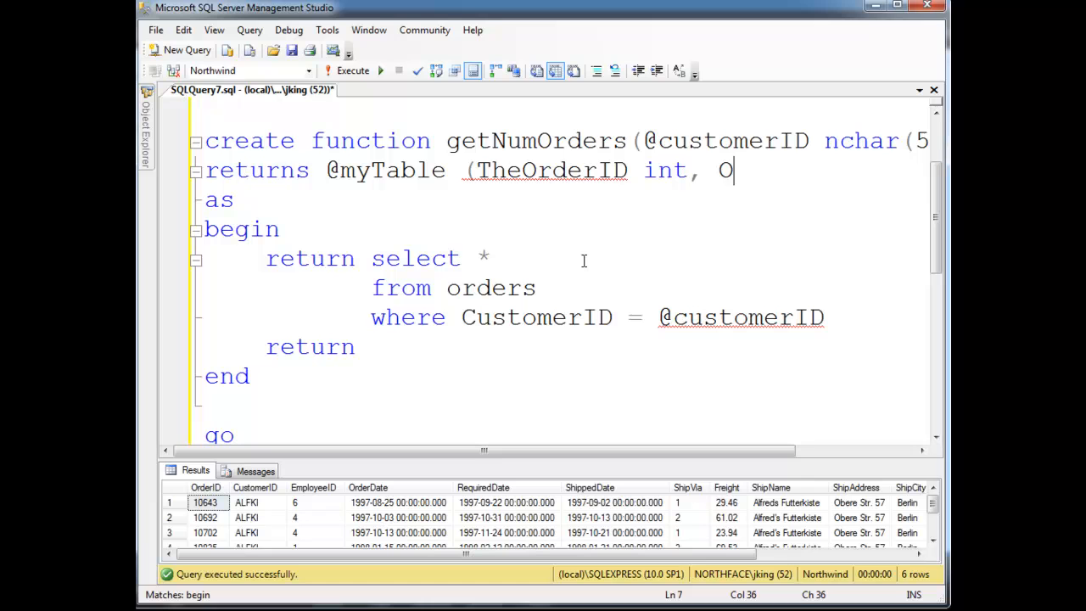
type("rderDate")
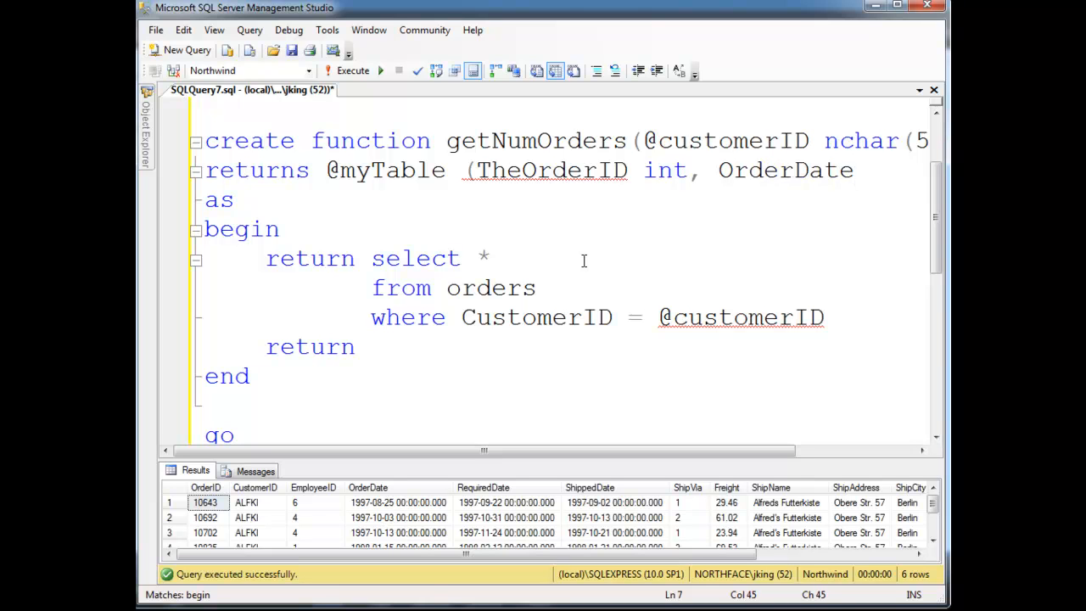
scroll("right", 3)
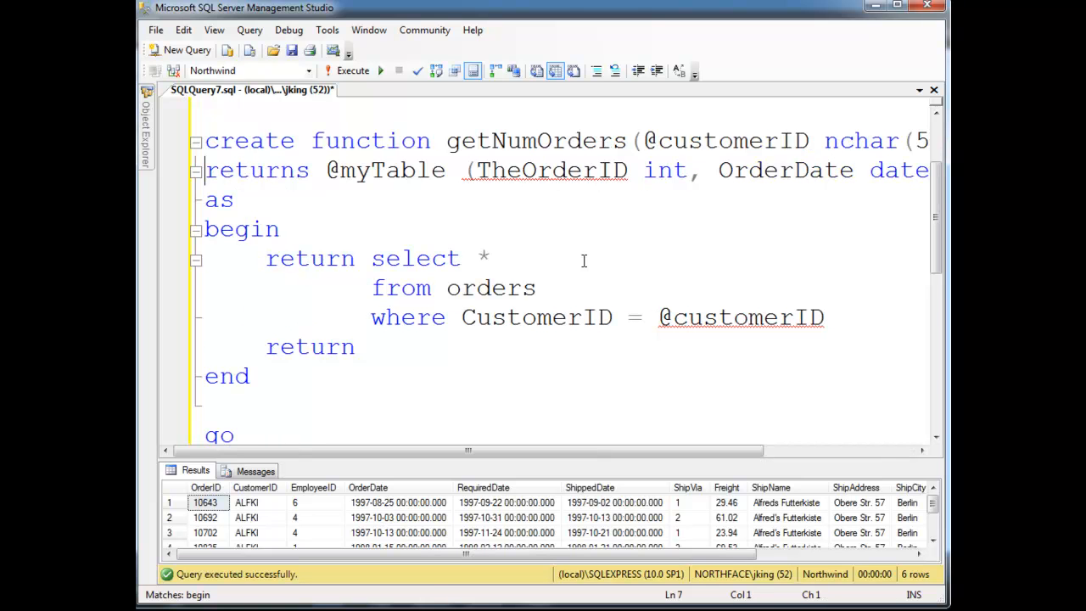
mouse_move(341, 183)
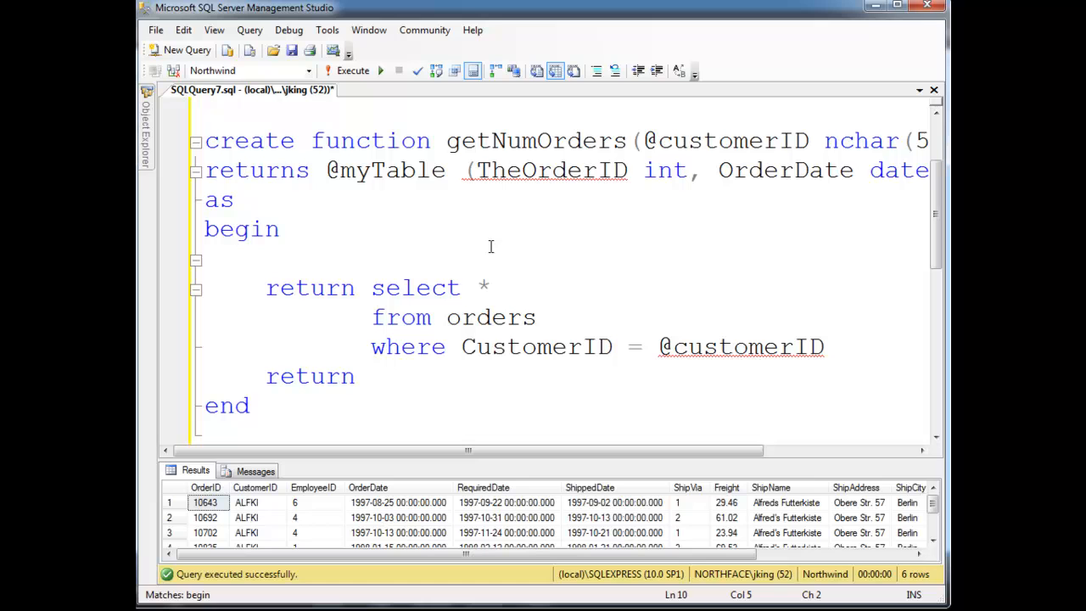
double_click(384, 169)
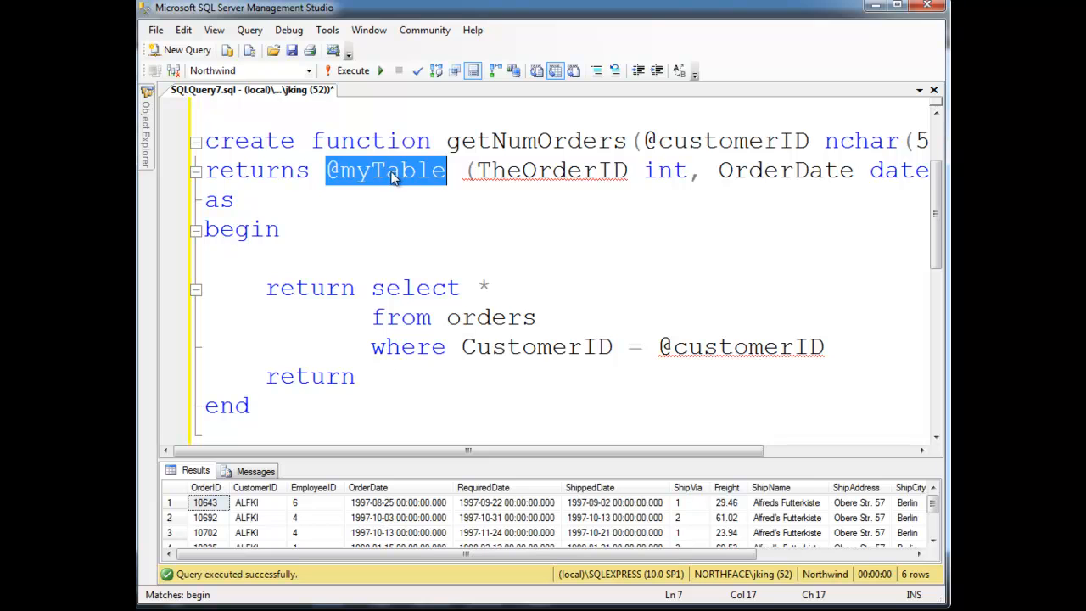
mouse_move(397, 184)
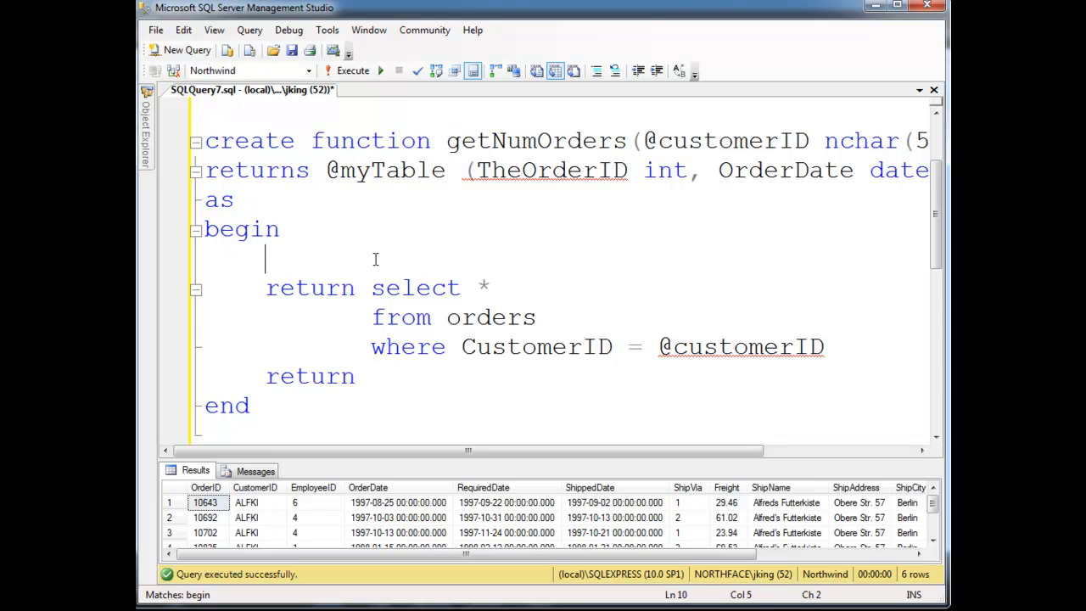
type("insert into")
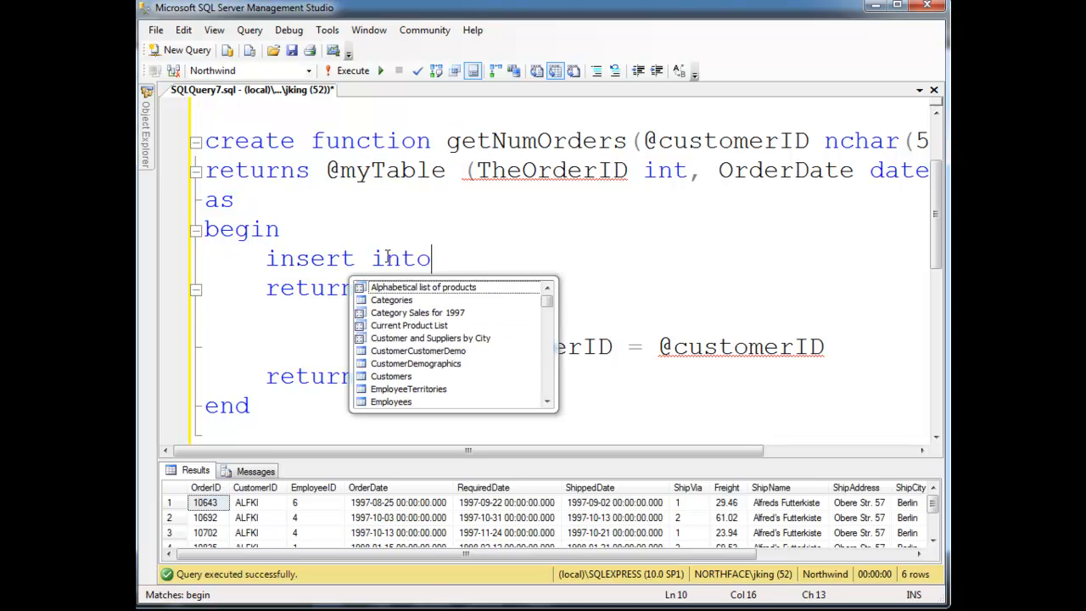
type("@mytable")
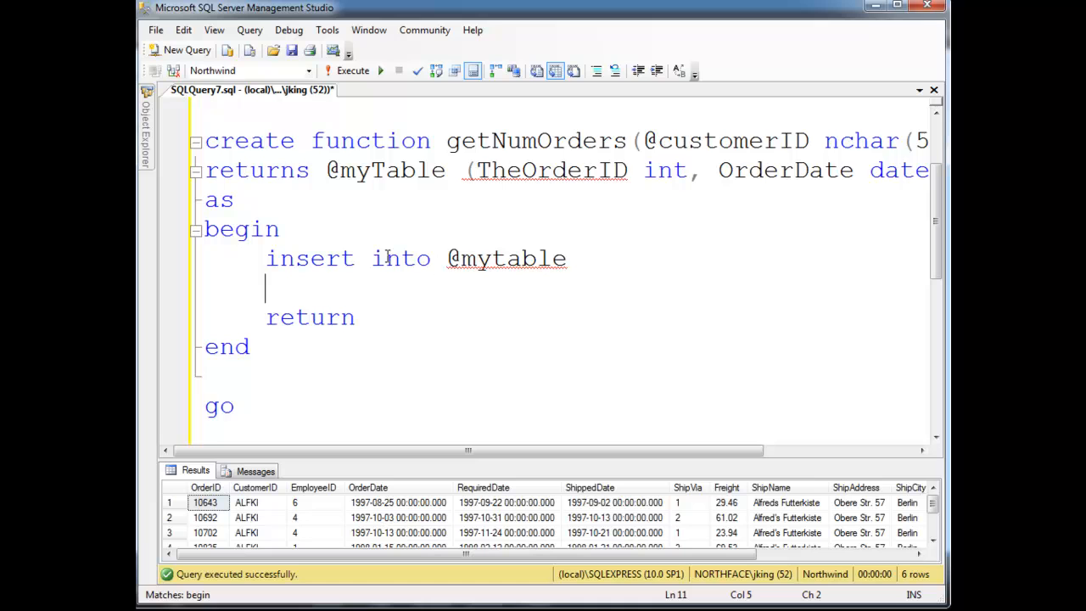
type("v")
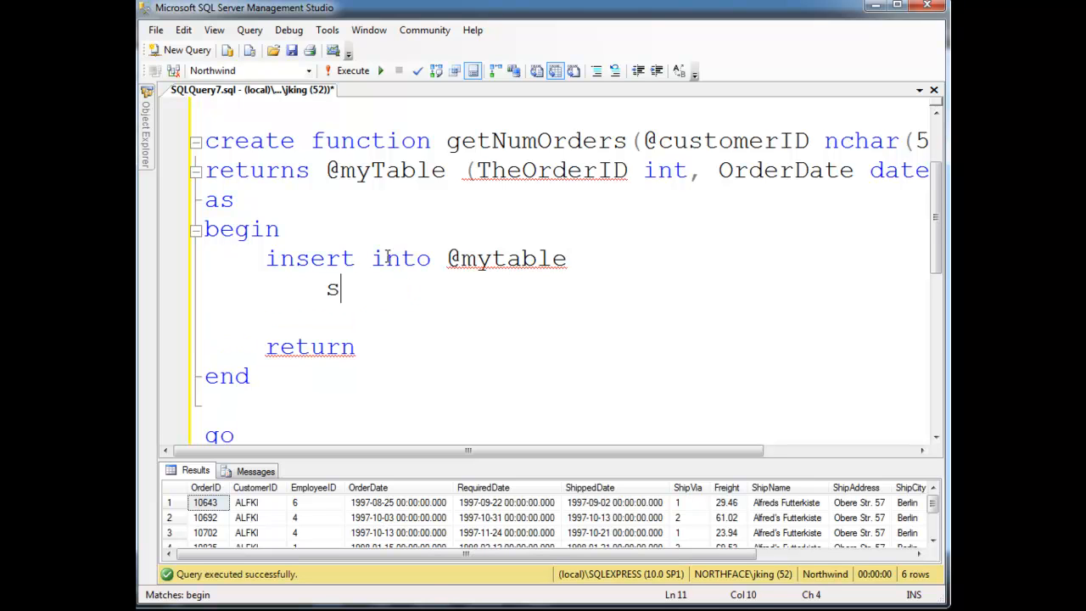
type("elect")
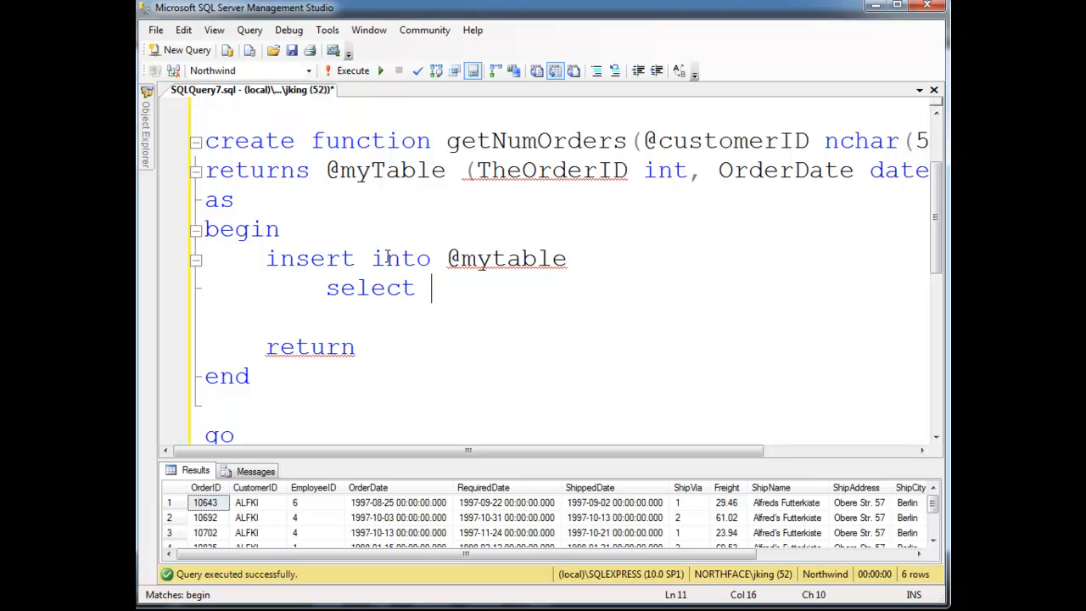
type("or")
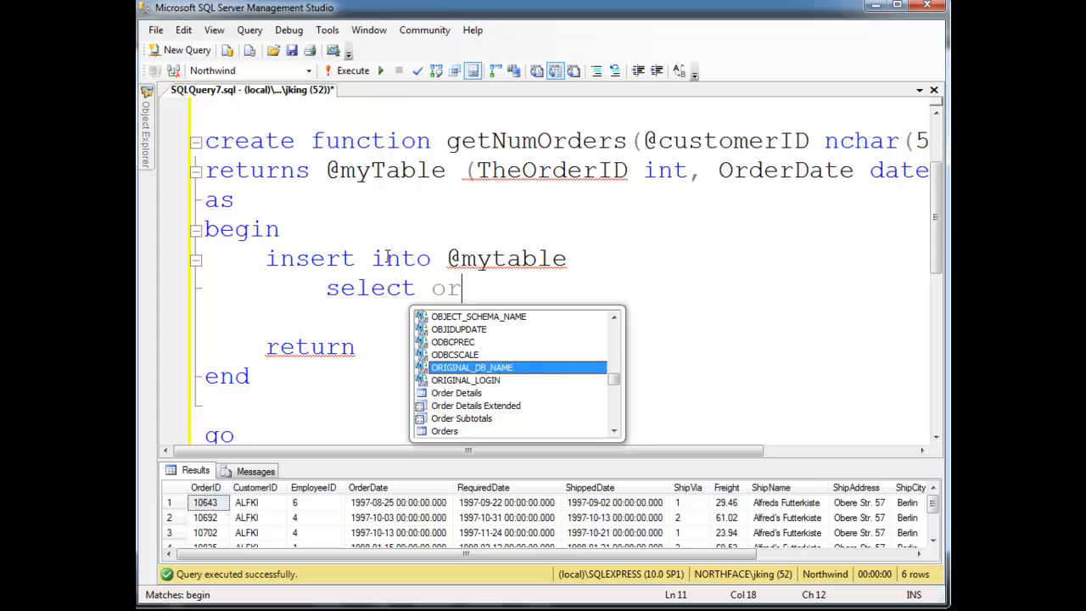
type("deri")
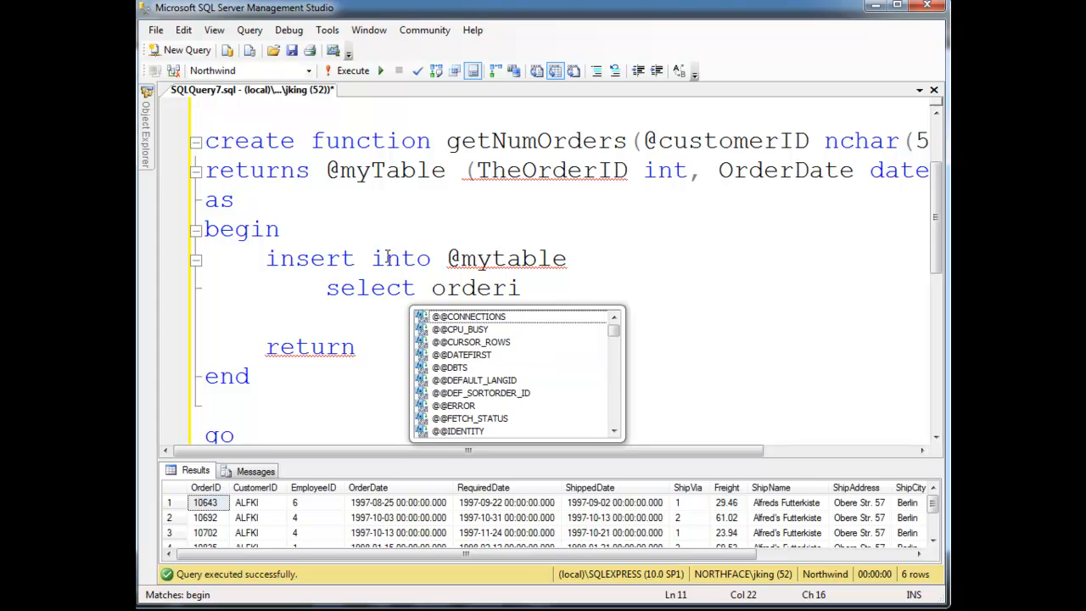
type("d, orderdate")
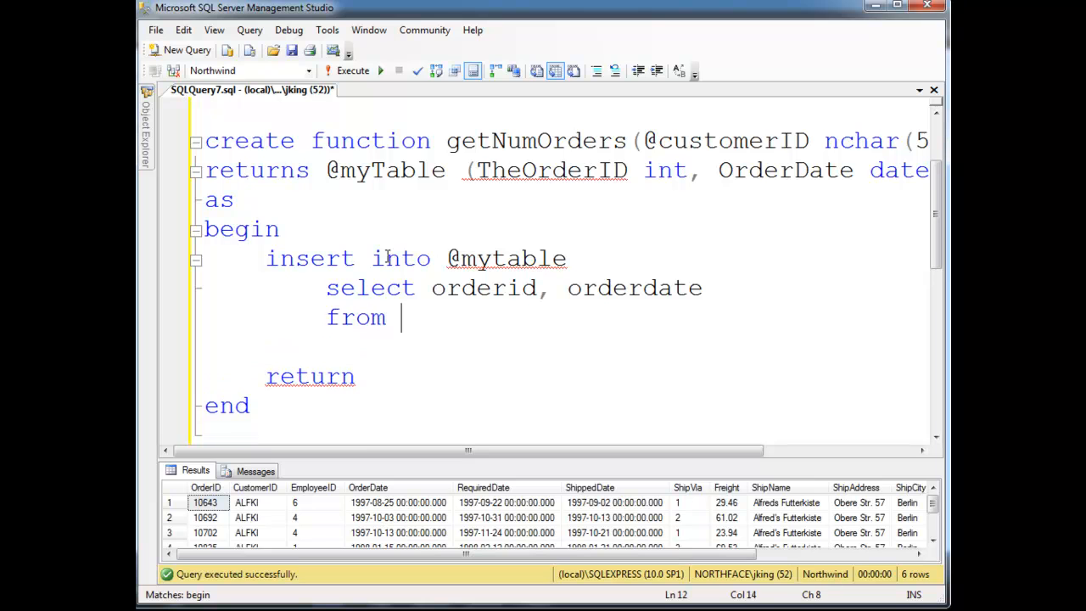
type("orders")
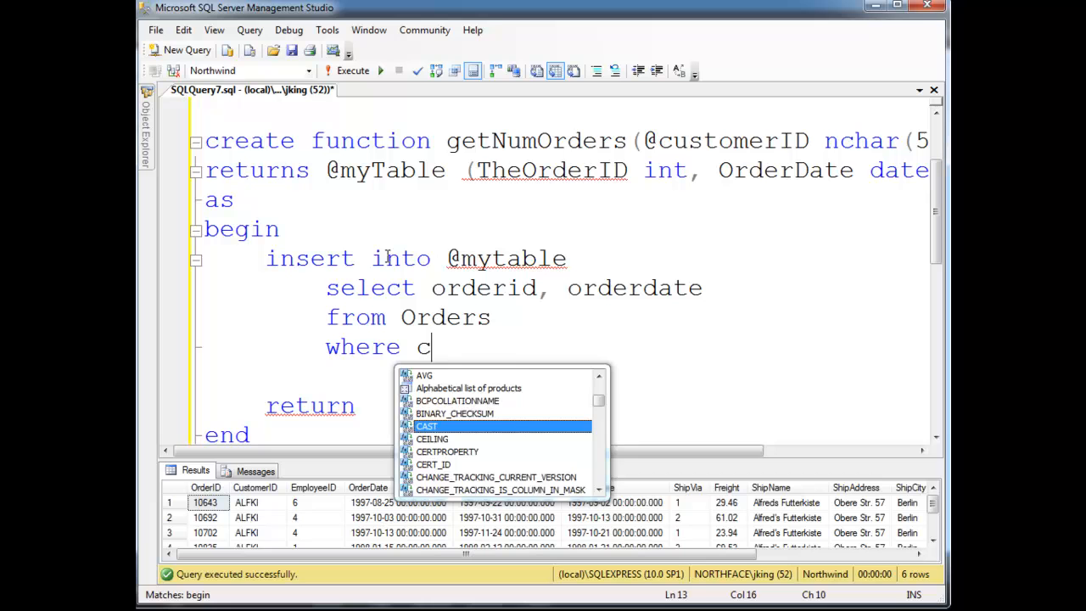
type("ustomerID = @")
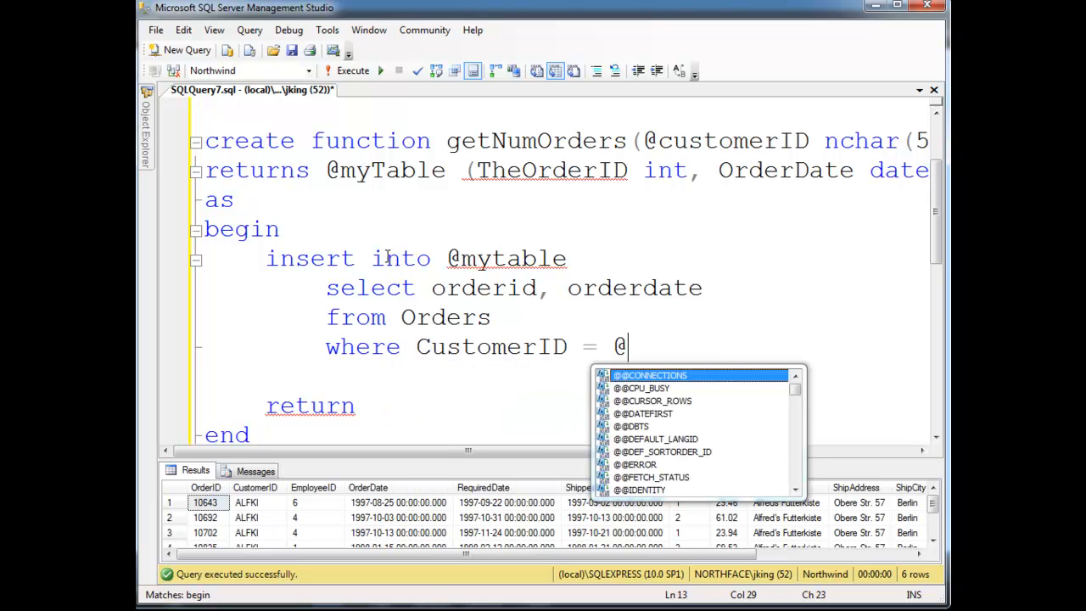
type("customerid")
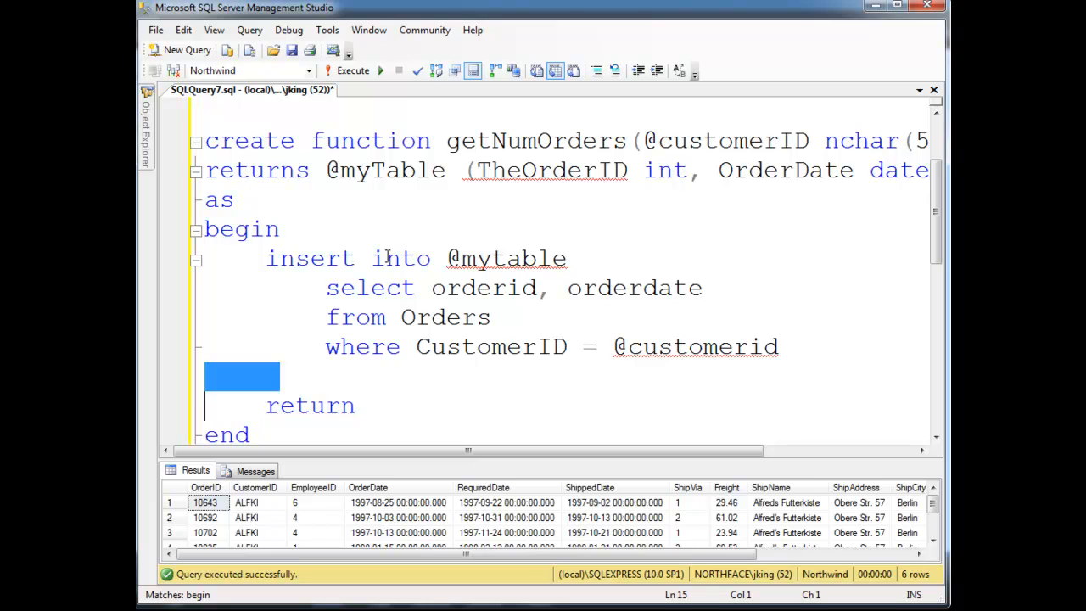
left_click(353, 72)
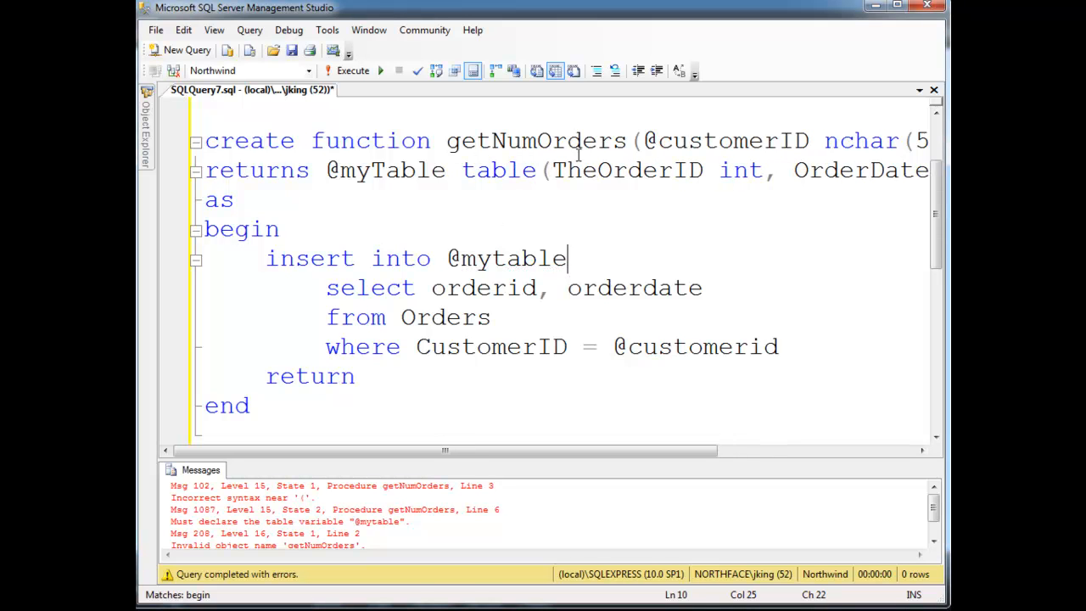
- Execute the script so select * from getNumOrders('alfki') returns TheOrderID and OrderDate rows
left_click(352, 71)
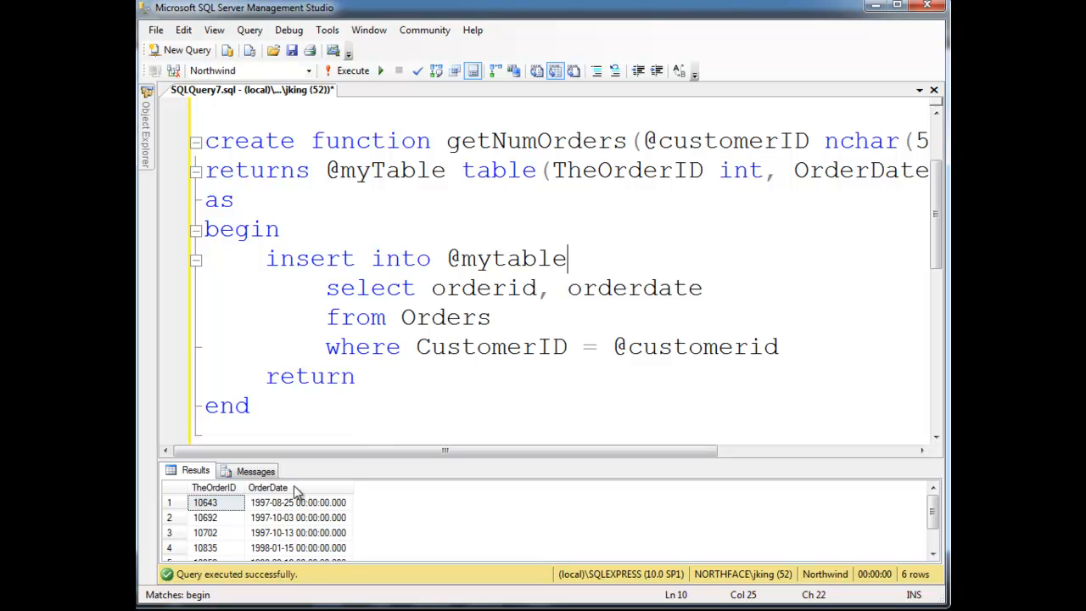
mouse_move(835, 244)
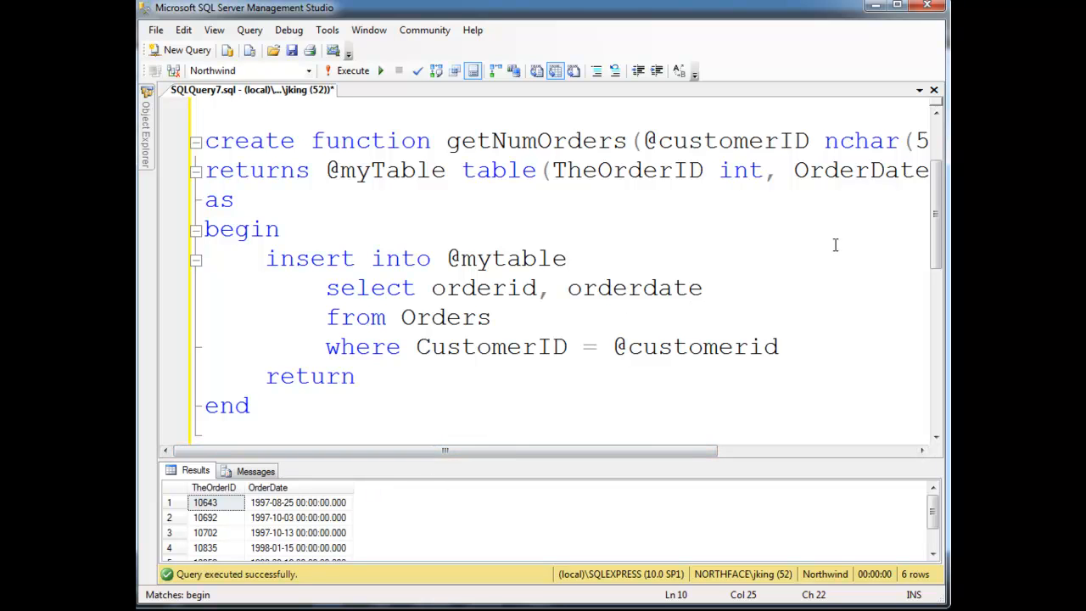
scroll("down", 3)
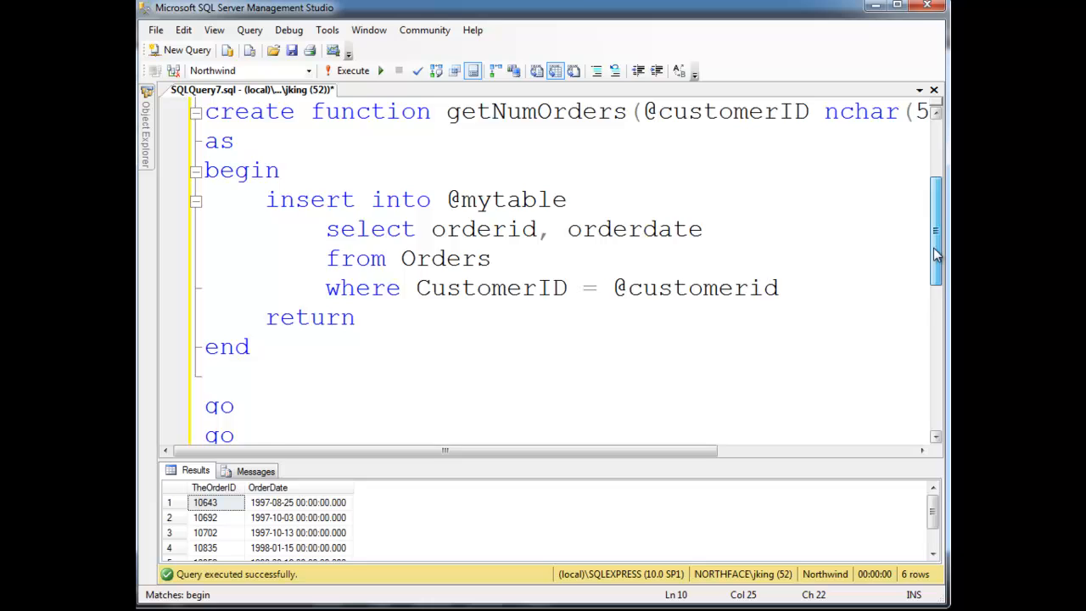
scroll("down", 3)
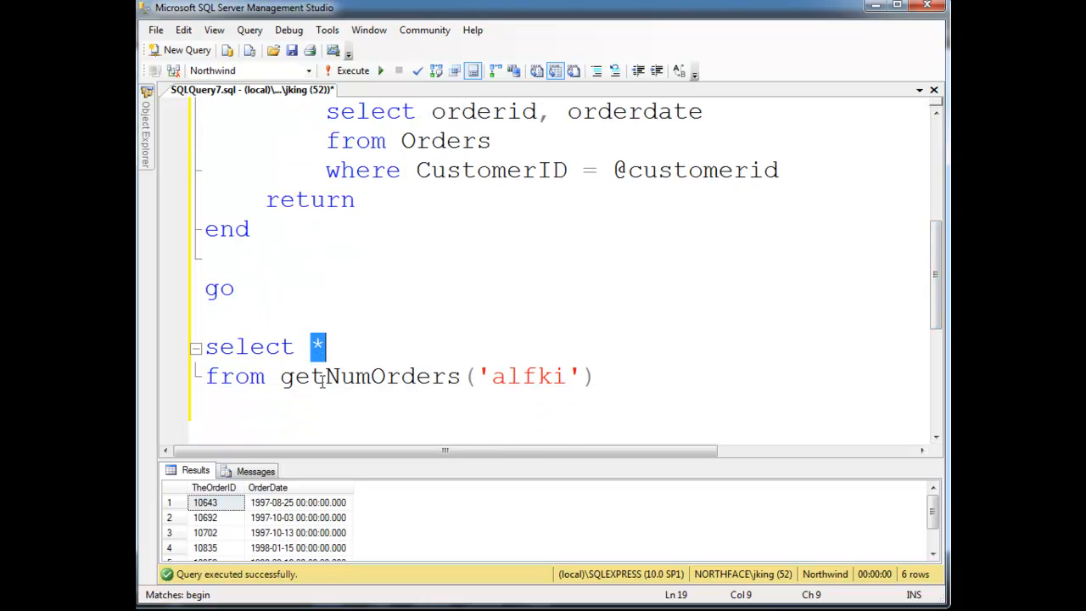
type("q")
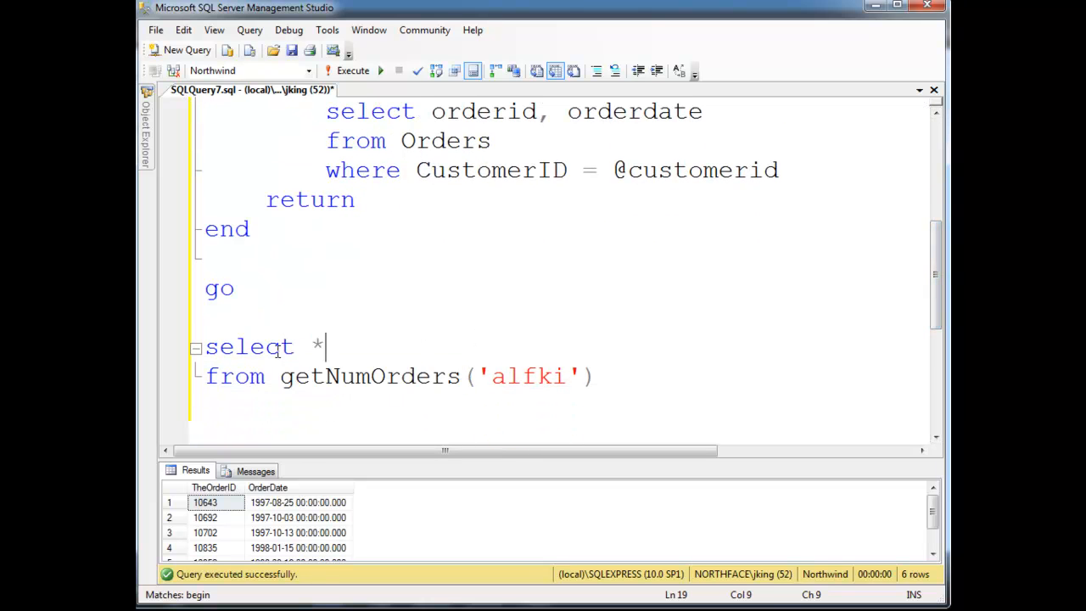
double_click(370, 377)
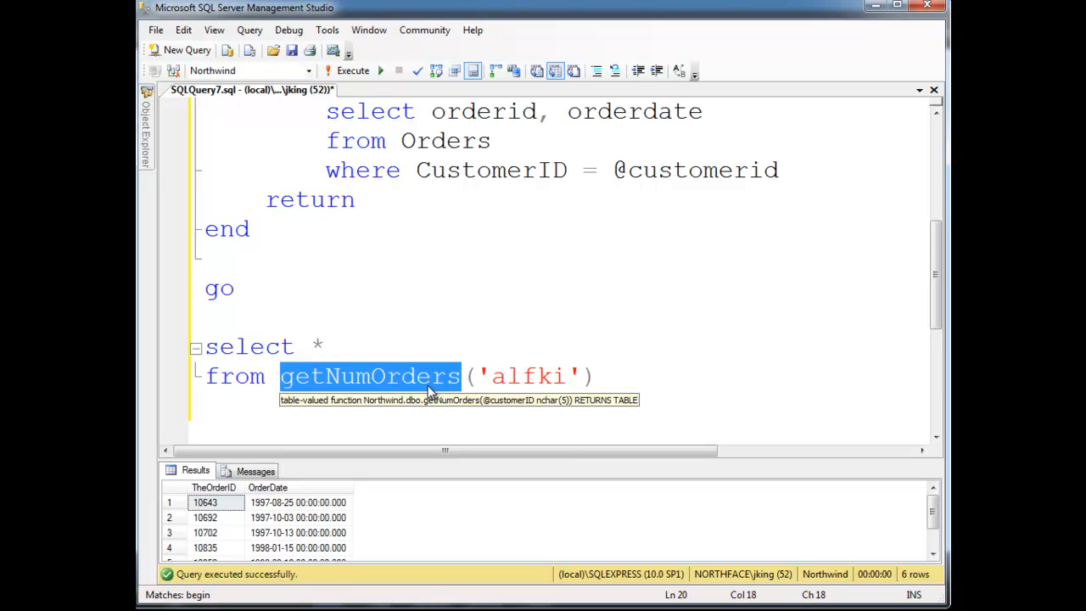
scroll("up", 3)
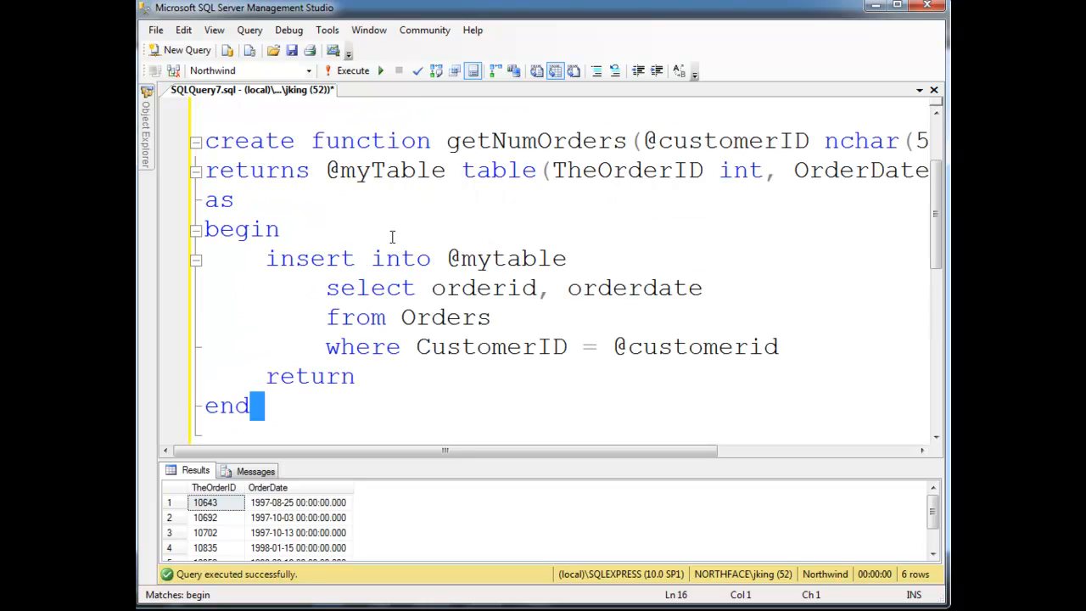
double_click(385, 170)
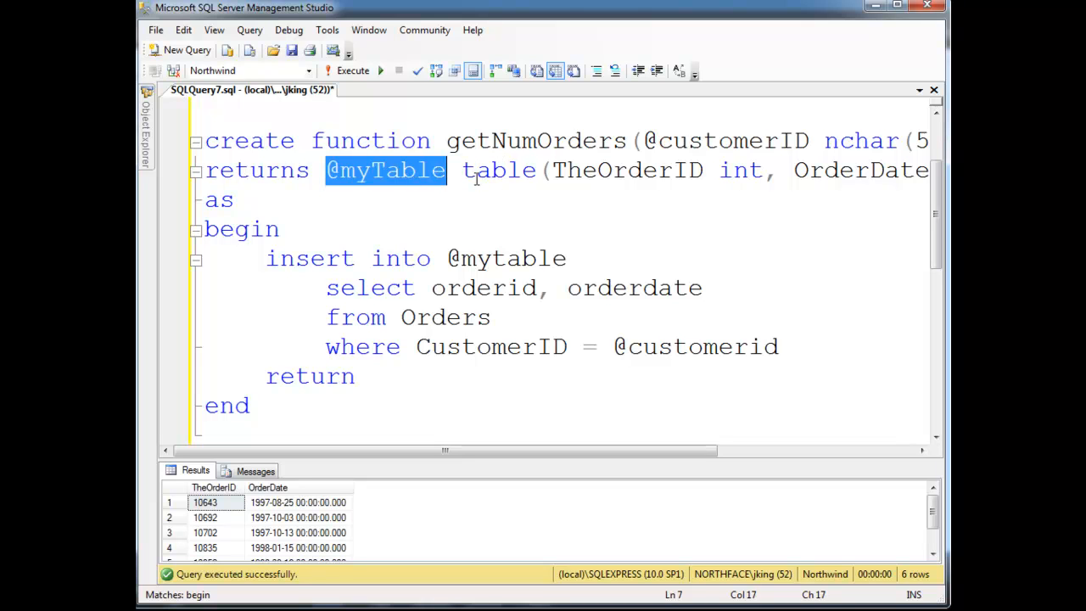
left_click(476, 169)
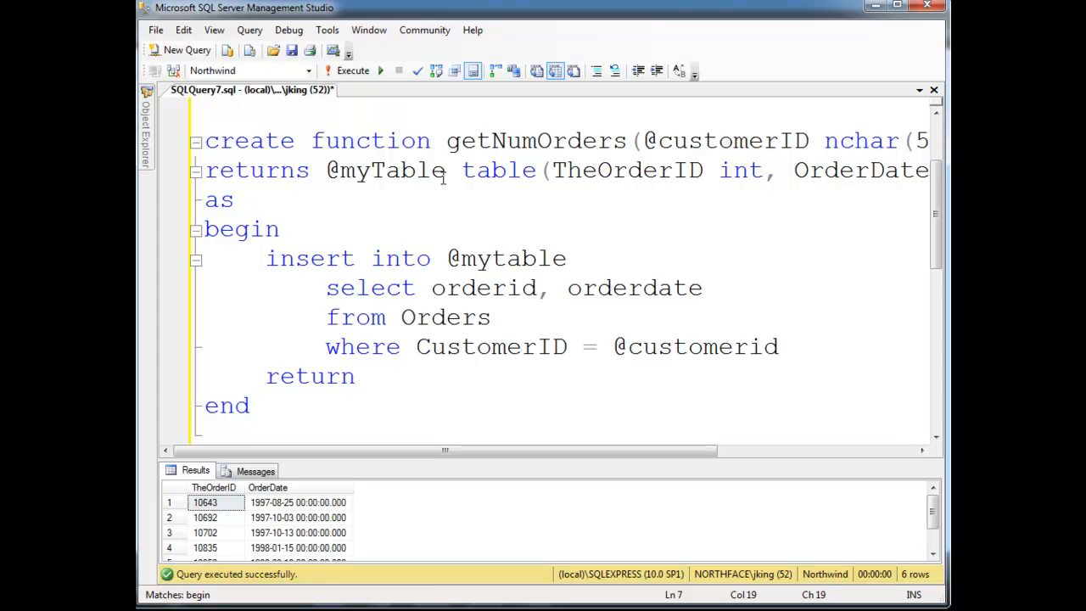
double_click(383, 170)
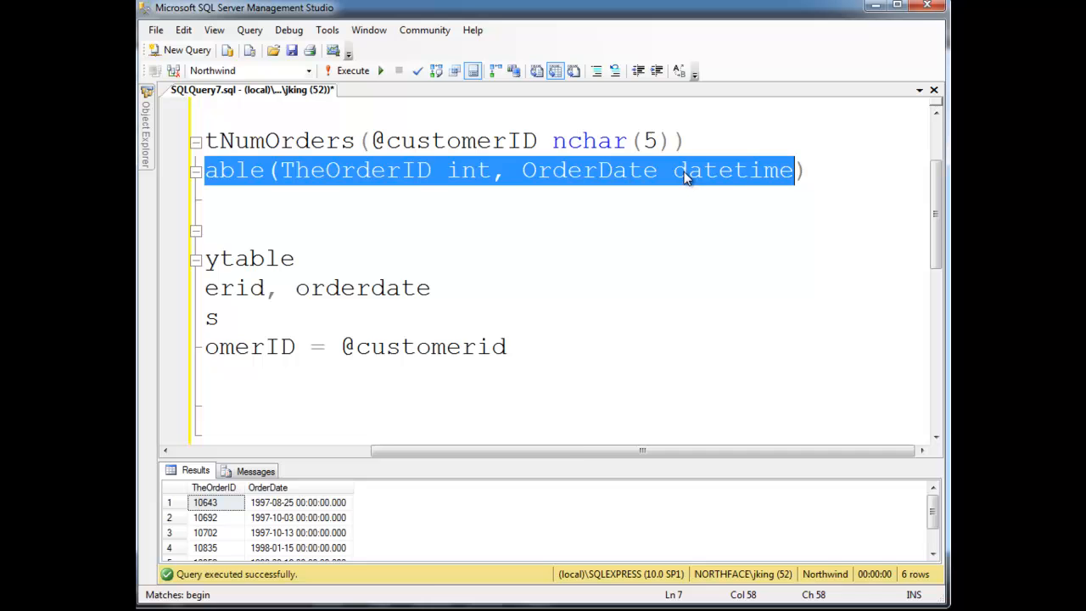
scroll("left", 3)
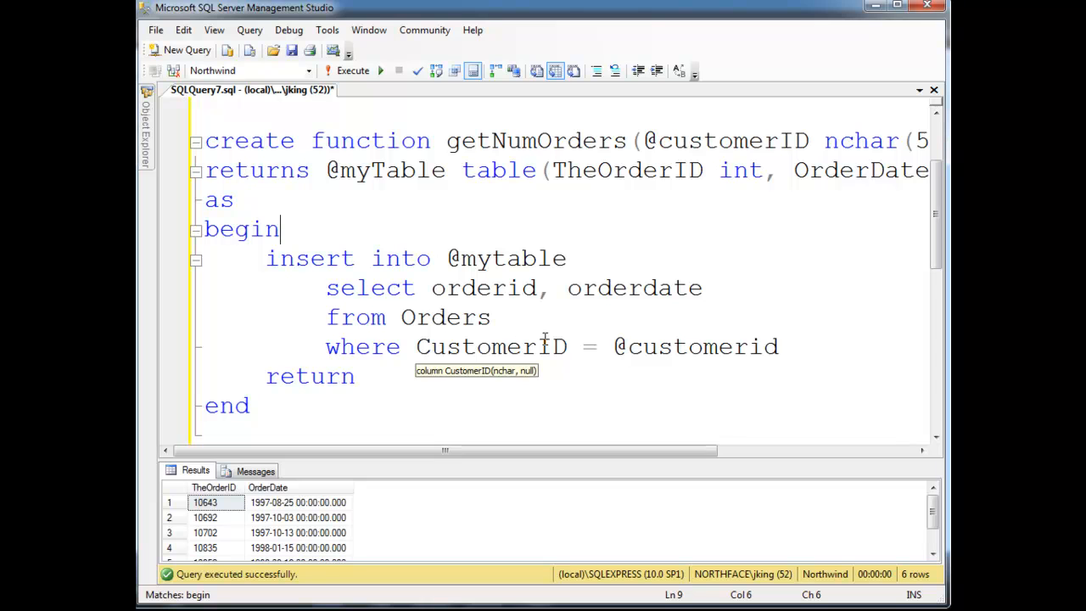
left_click(522, 258)
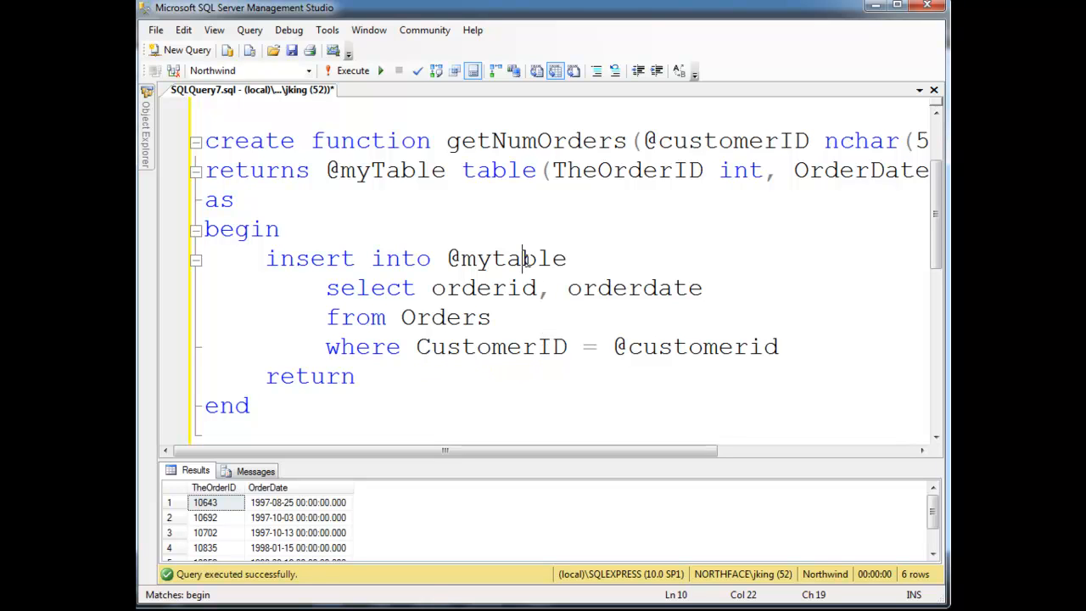
left_click_drag(326, 288, 764, 346)
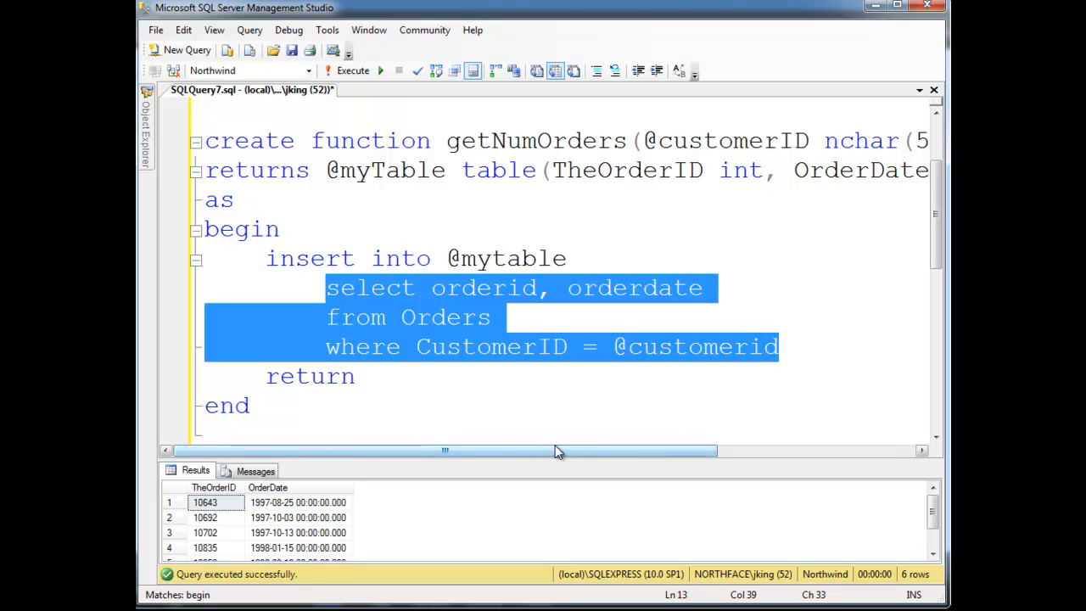
mouse_move(566, 437)
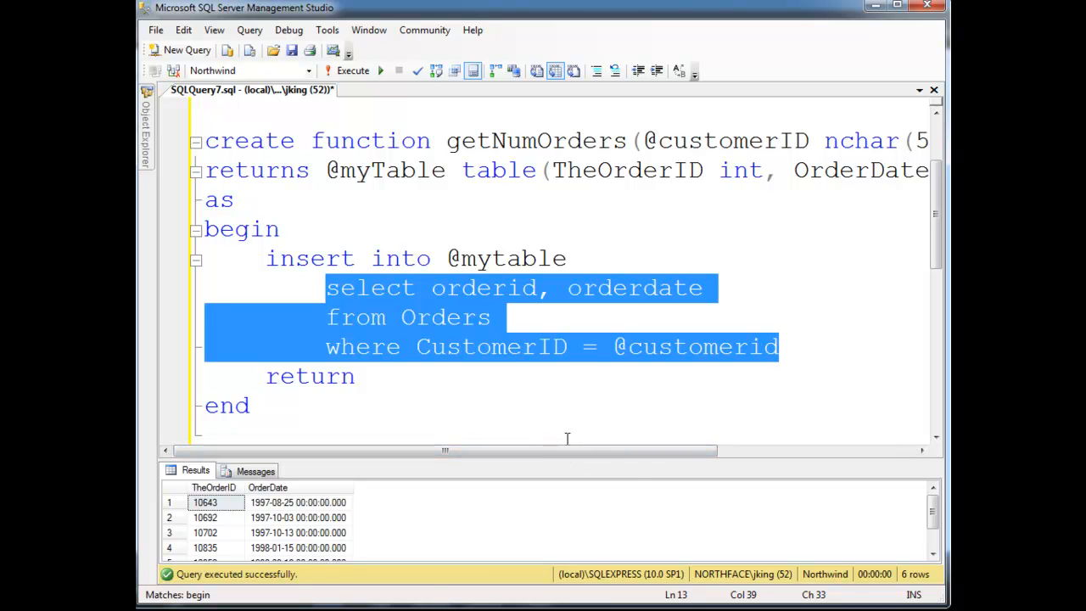
left_click(241, 149)
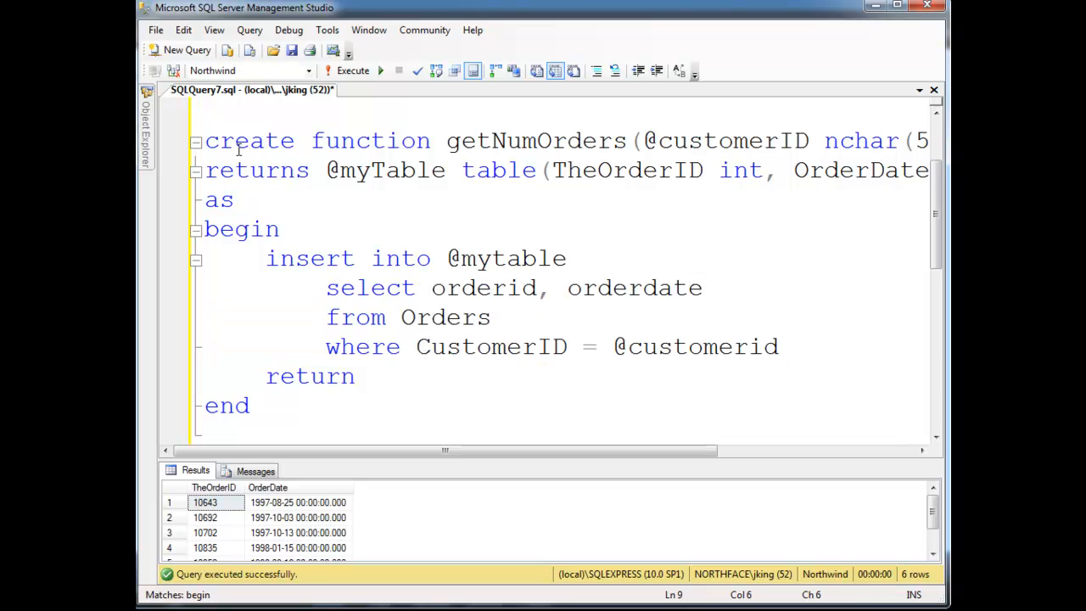
left_click(251, 405)
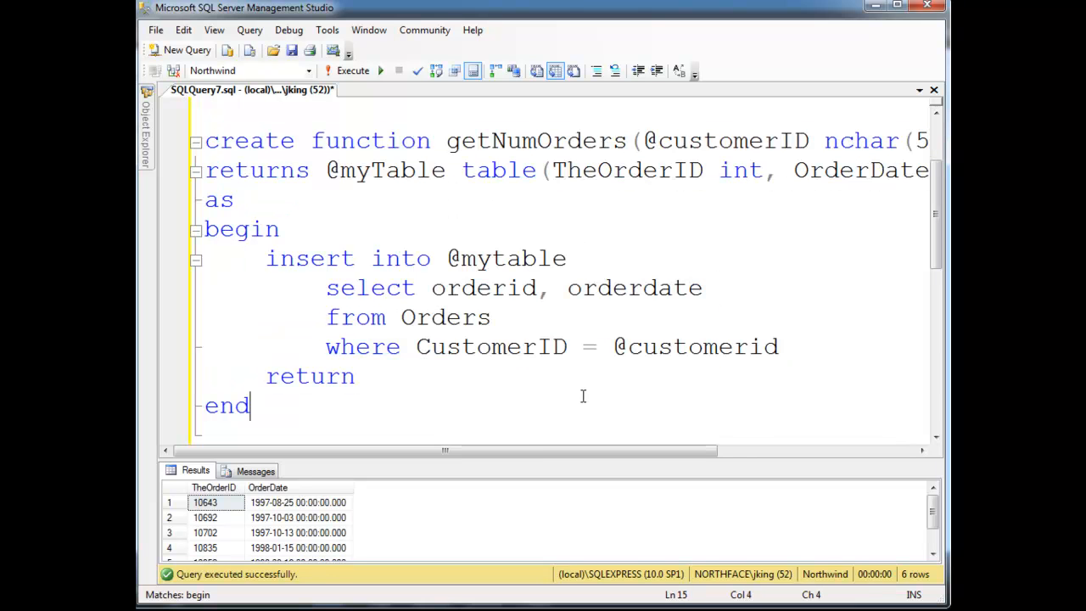
double_click(505, 258)
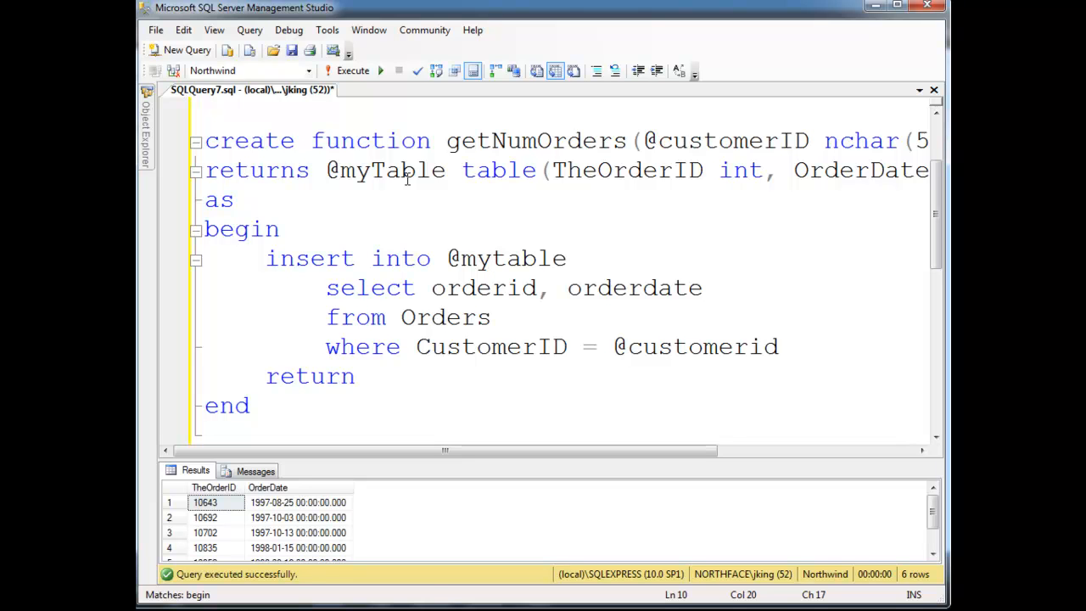
mouse_move(452, 190)
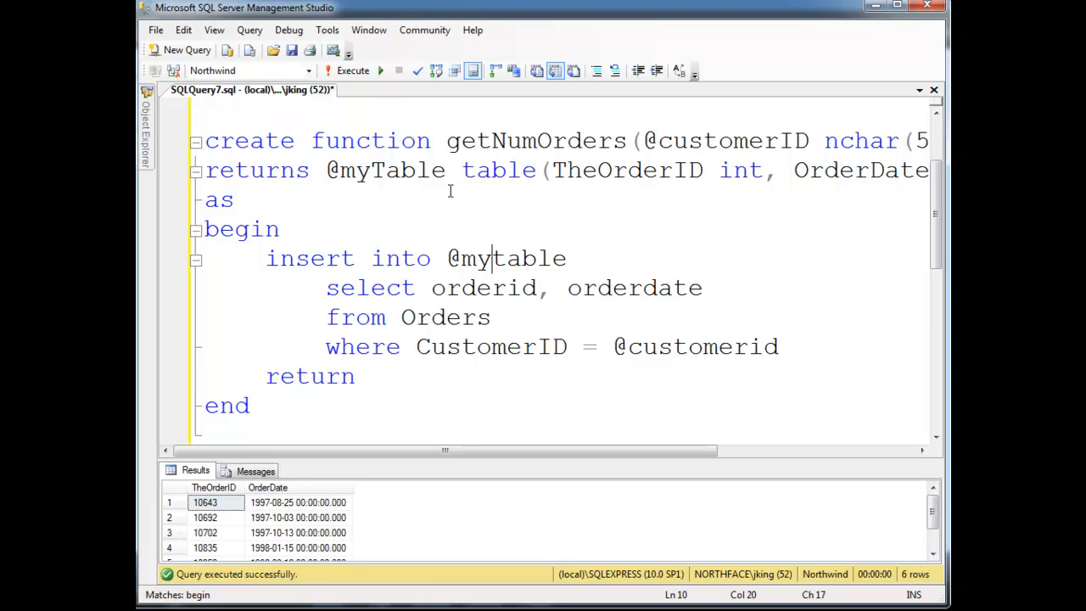
mouse_move(492, 383)
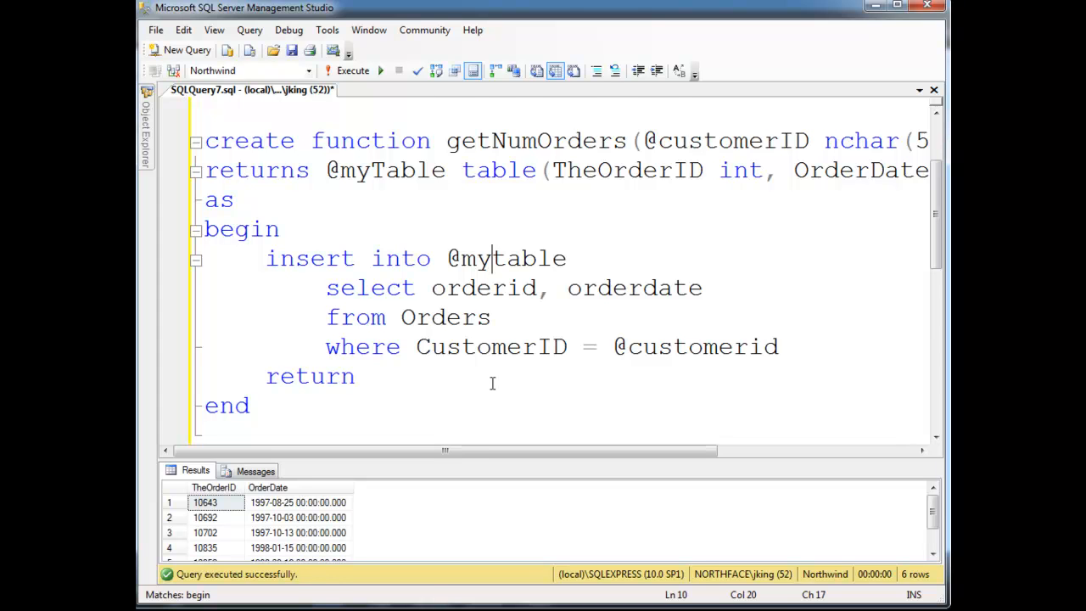
scroll("down", 3)
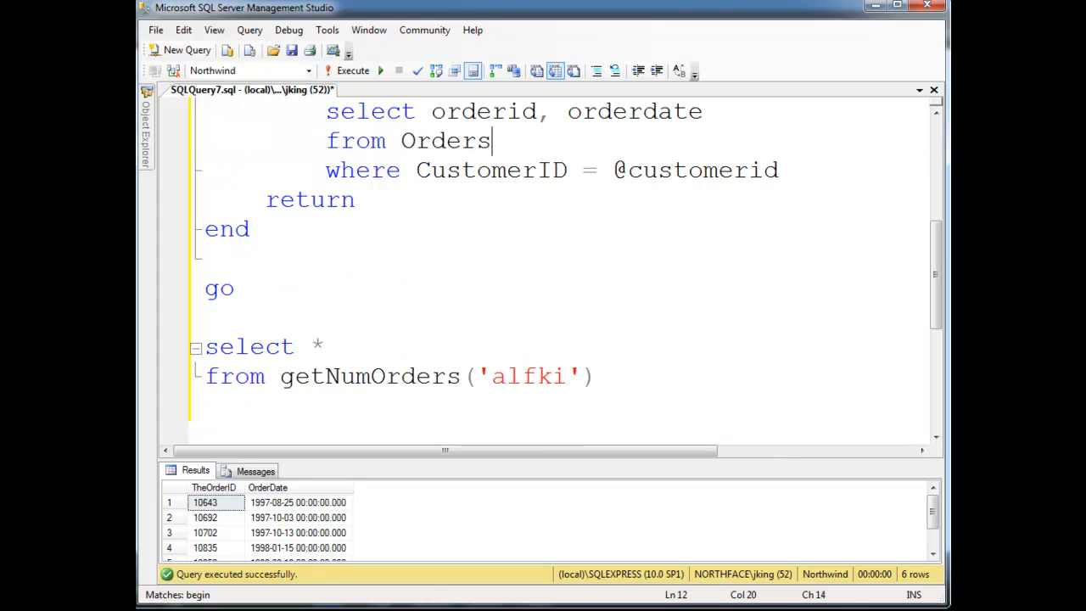